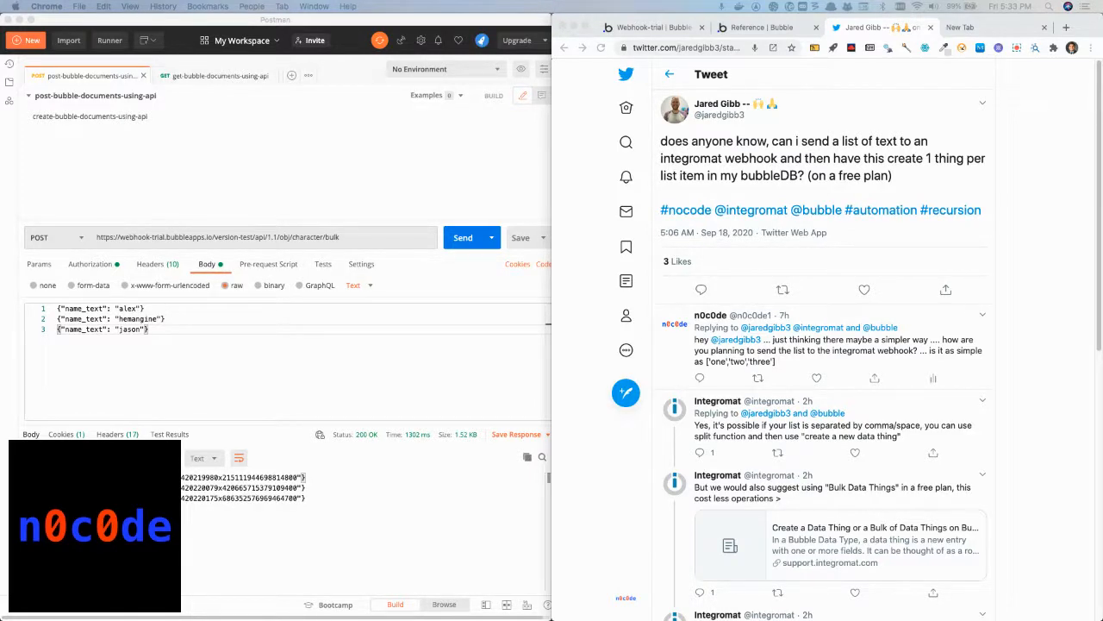
mouse_move(901, 263)
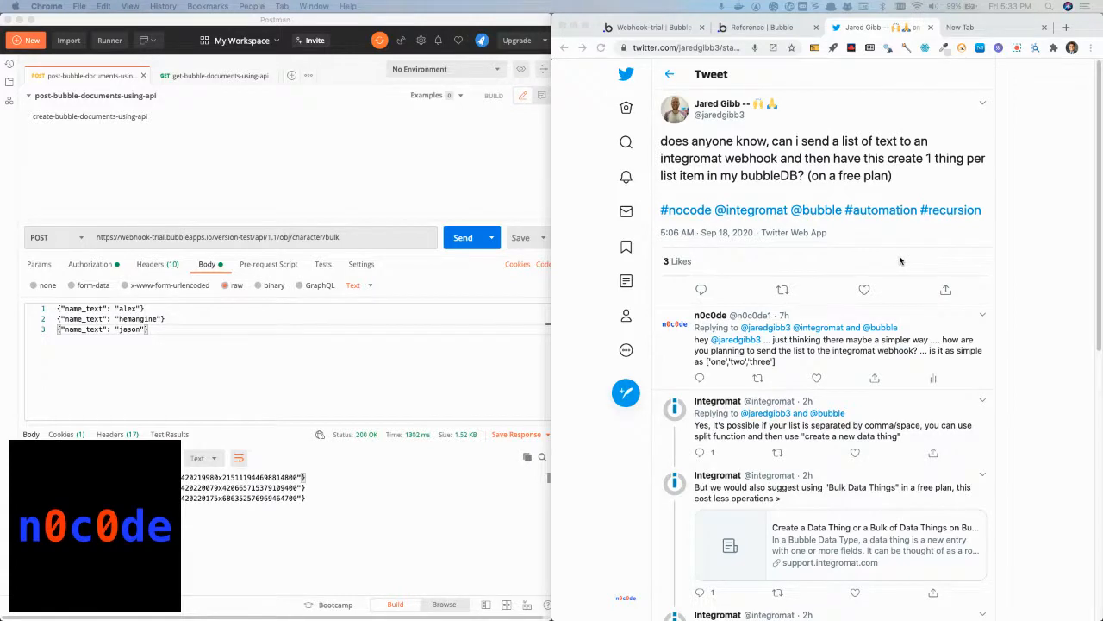
Switch to the Bubble Reference tab on bulk creating things via POST /typename/bulk
scroll(down, 3)
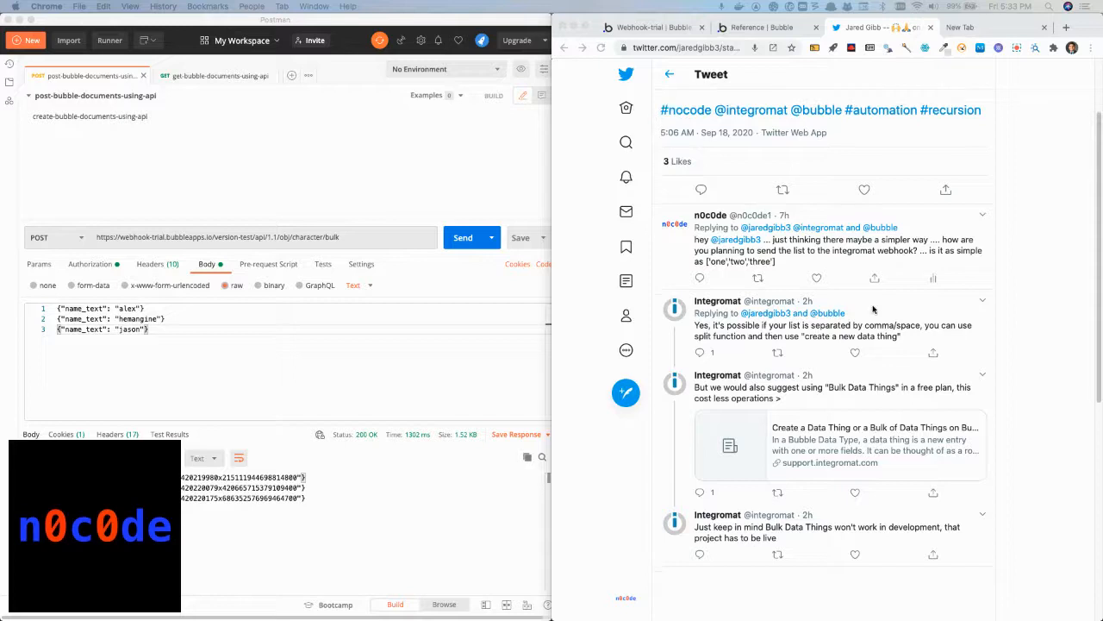
mouse_move(841, 410)
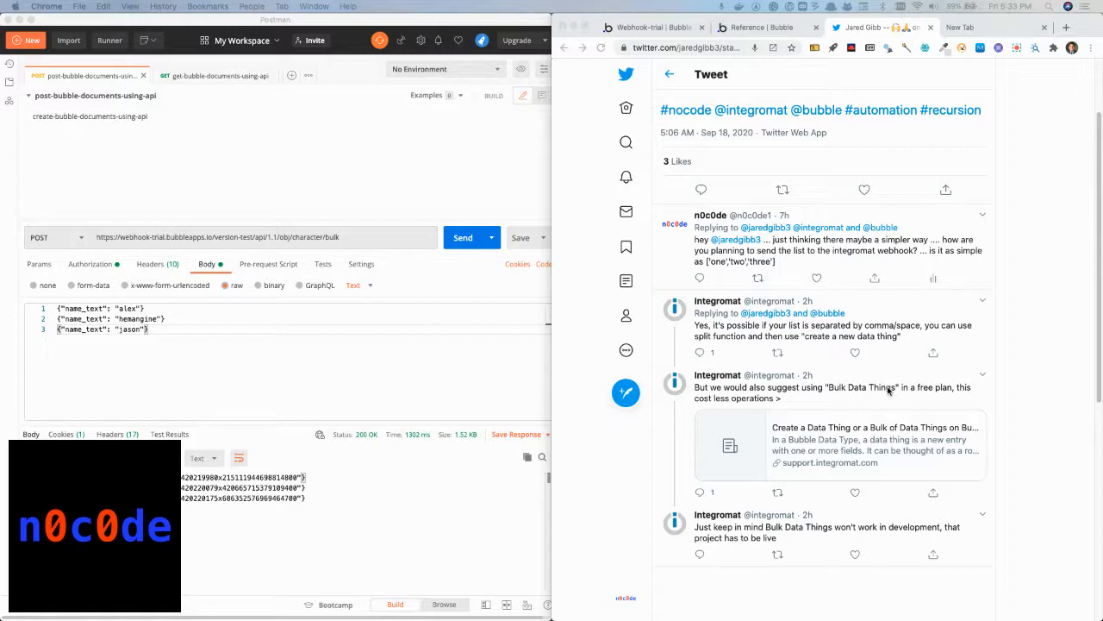
scroll(up, 3)
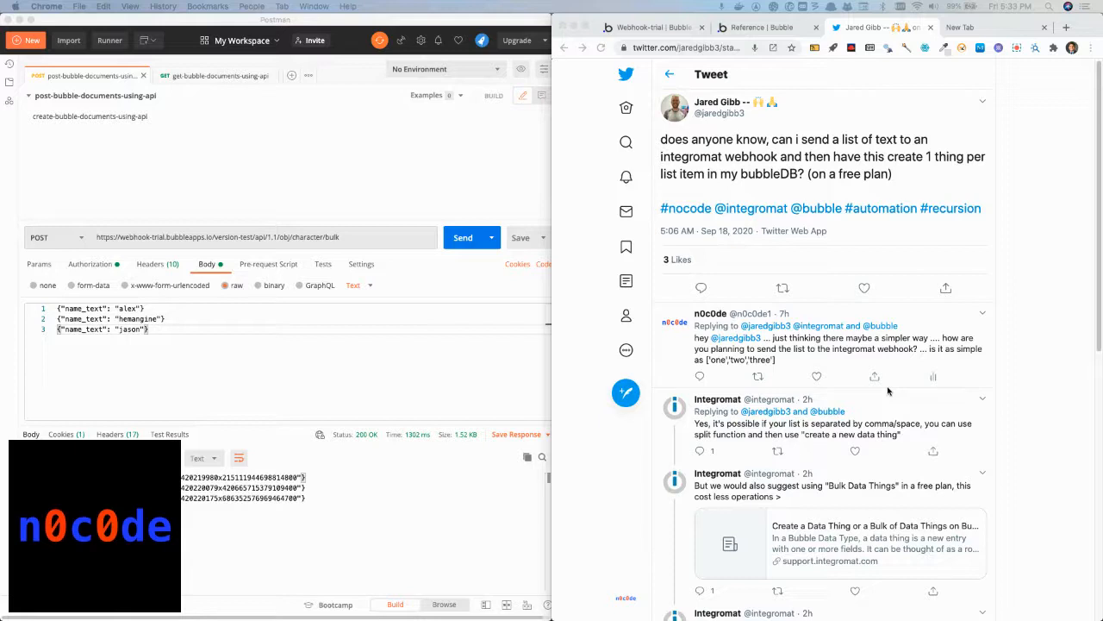
mouse_move(798, 89)
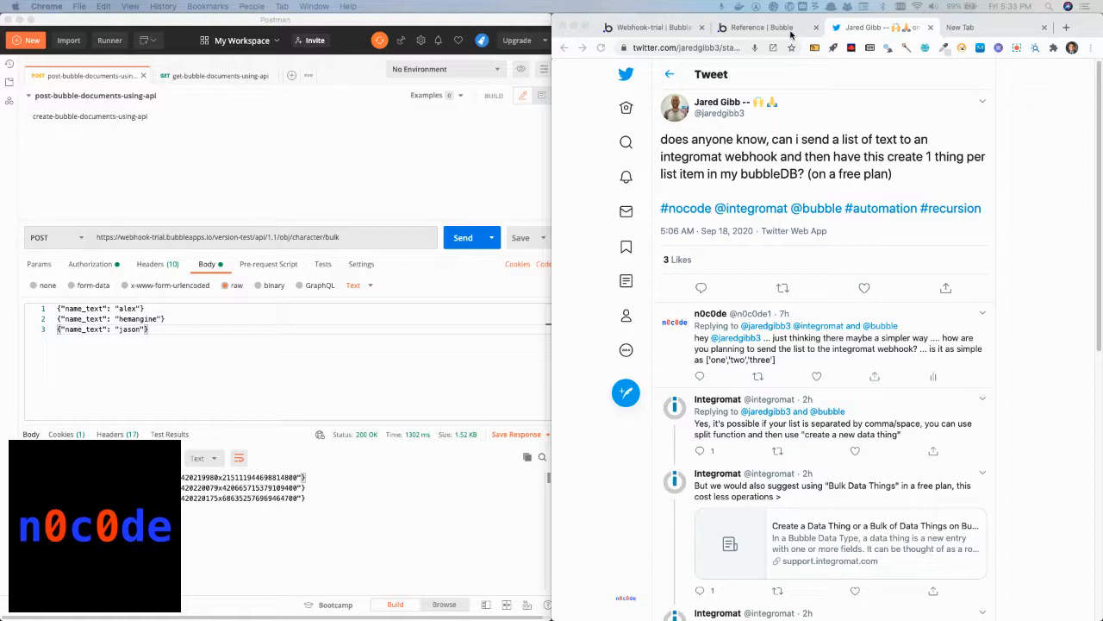
click(758, 27)
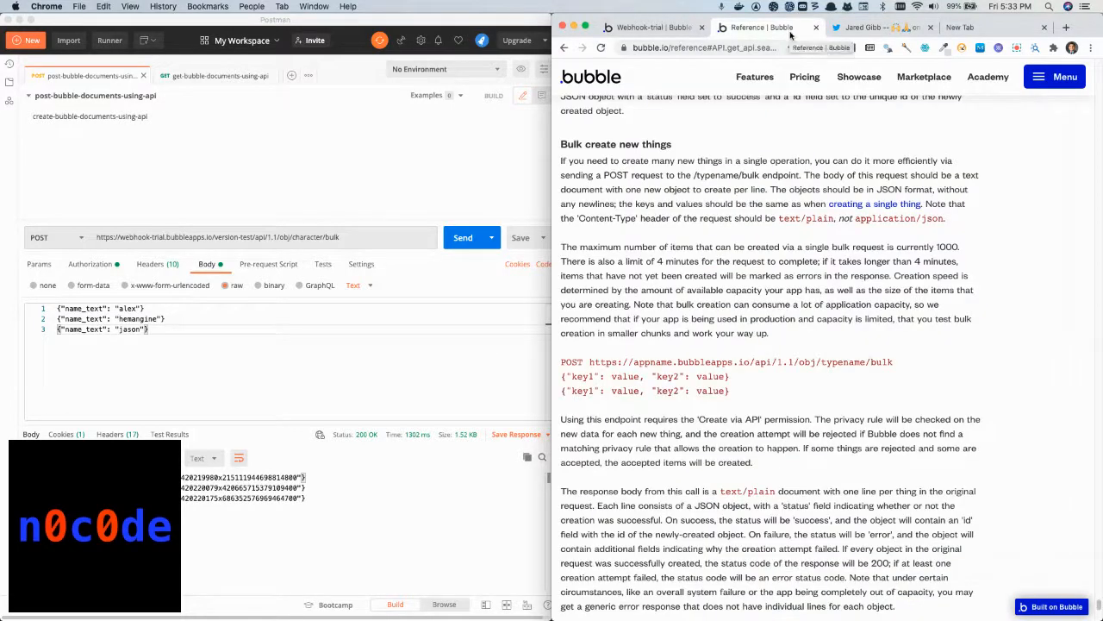
mouse_move(770, 372)
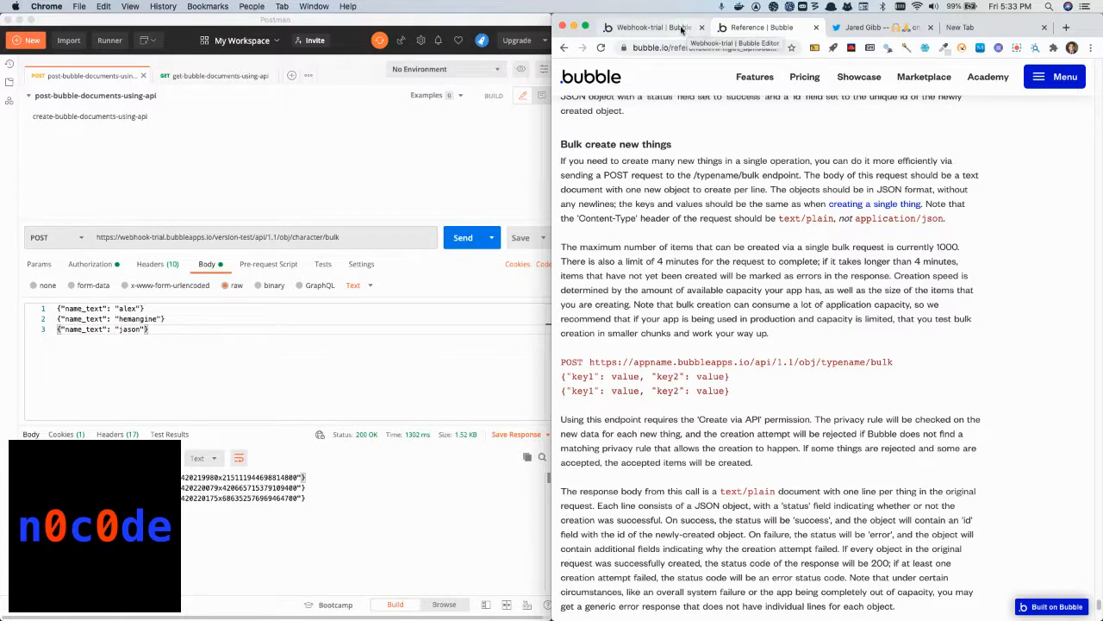
Return to the Bubble editor and start a new entry in App data
click(653, 27)
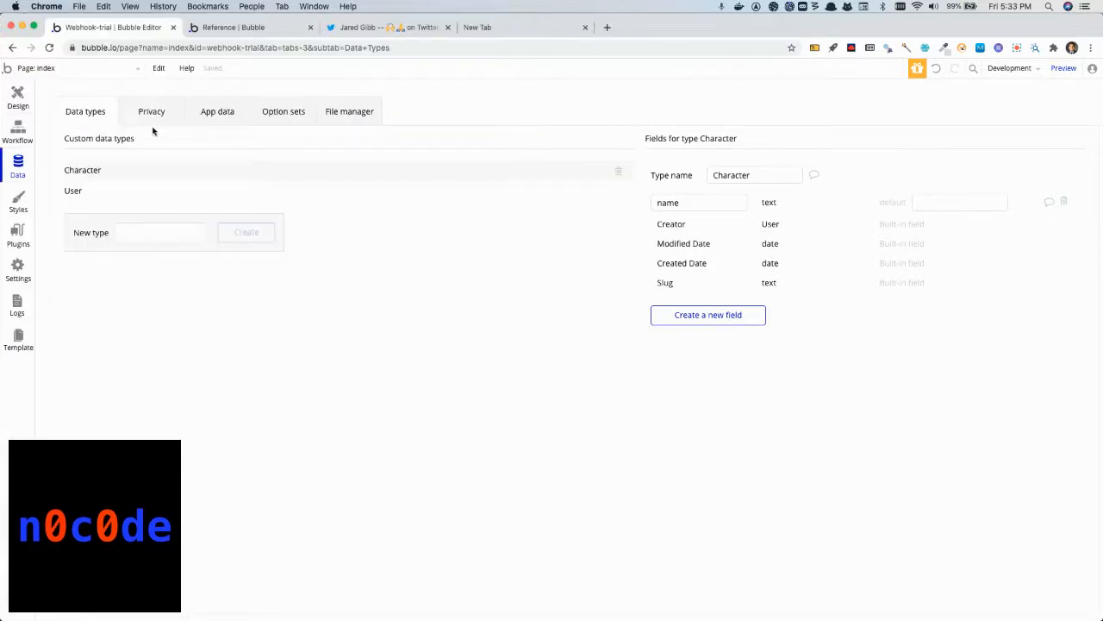
mouse_move(93, 173)
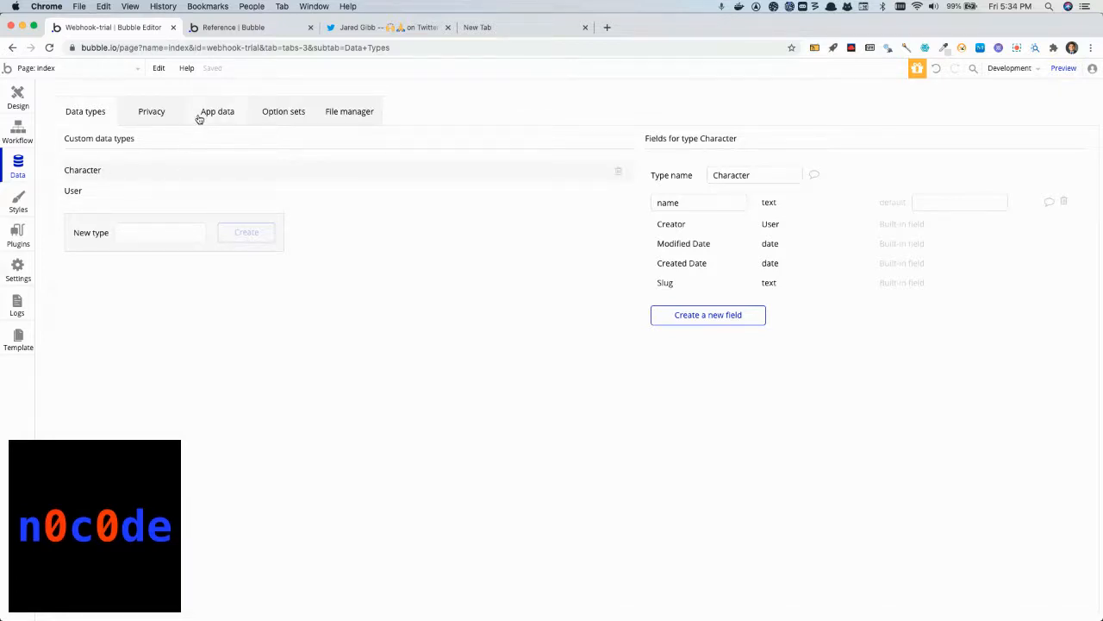
click(698, 202)
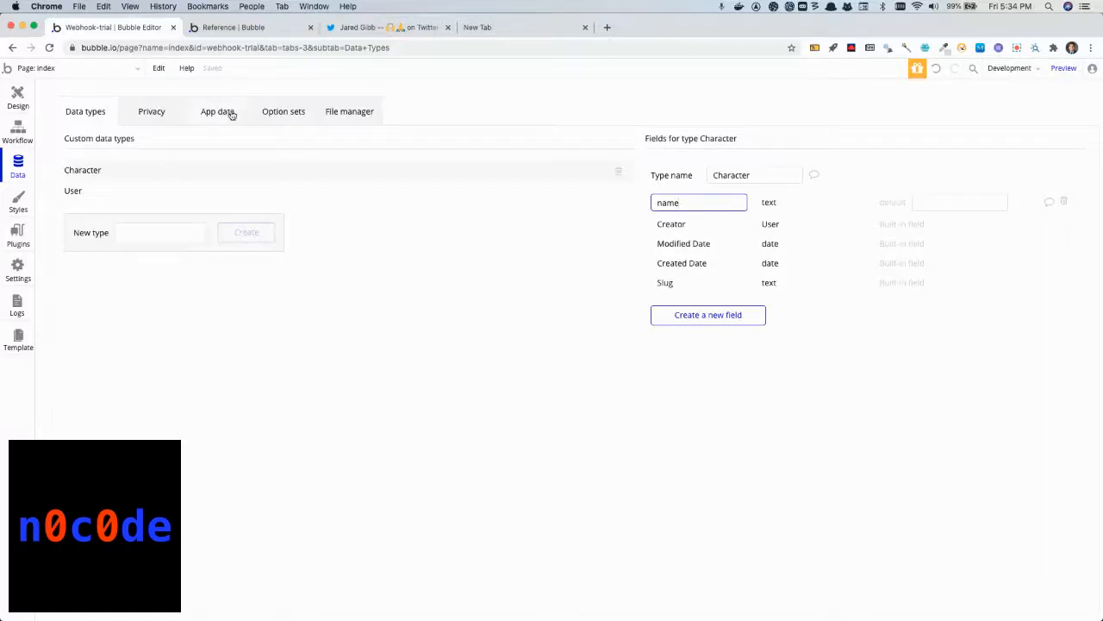
click(217, 110)
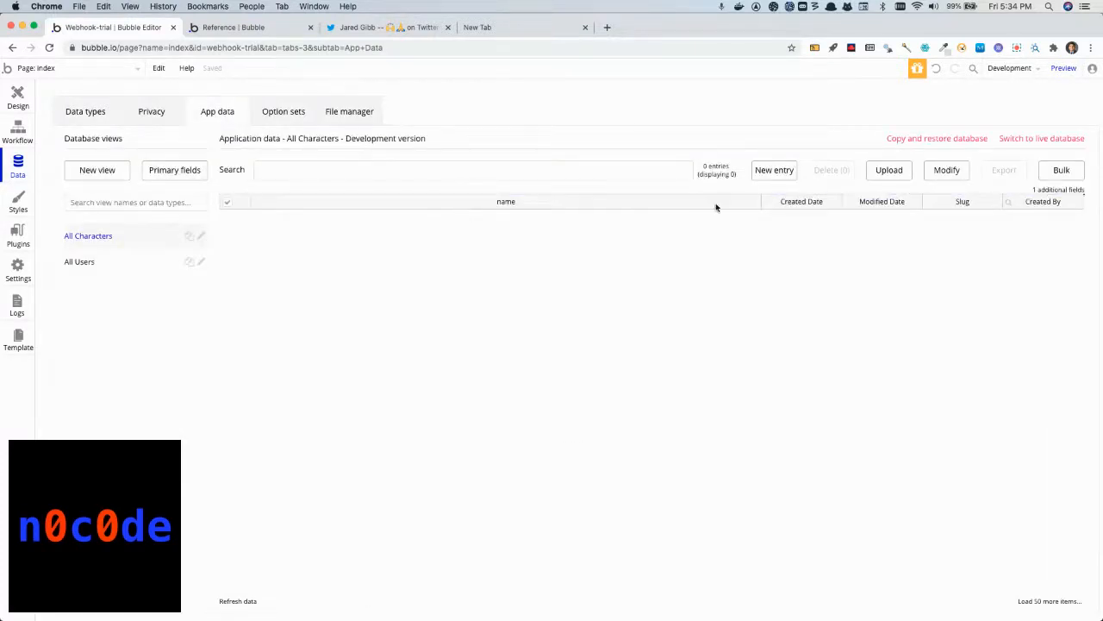
click(773, 170)
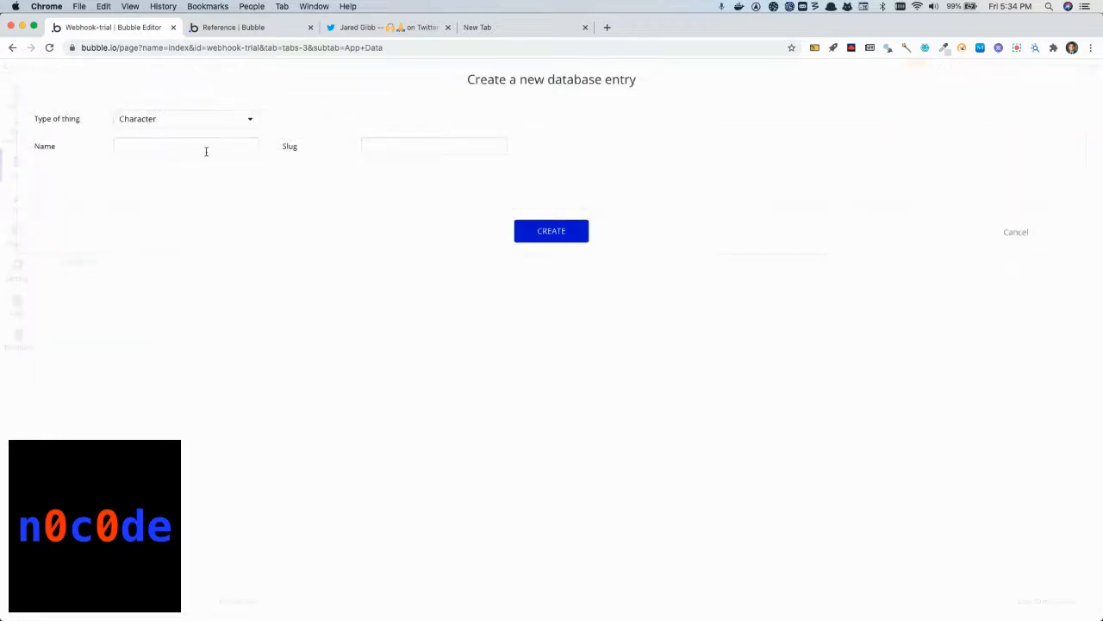
Enter 'harry potter' as the Character name, create it, and dismiss the confirmation
text(h)
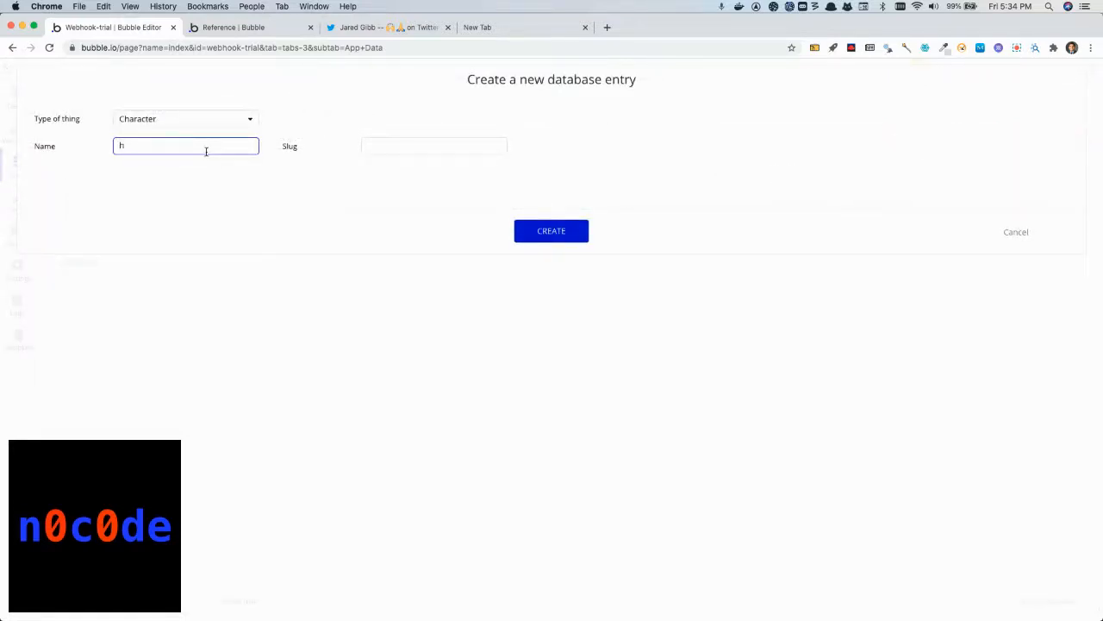
text(arry pott)
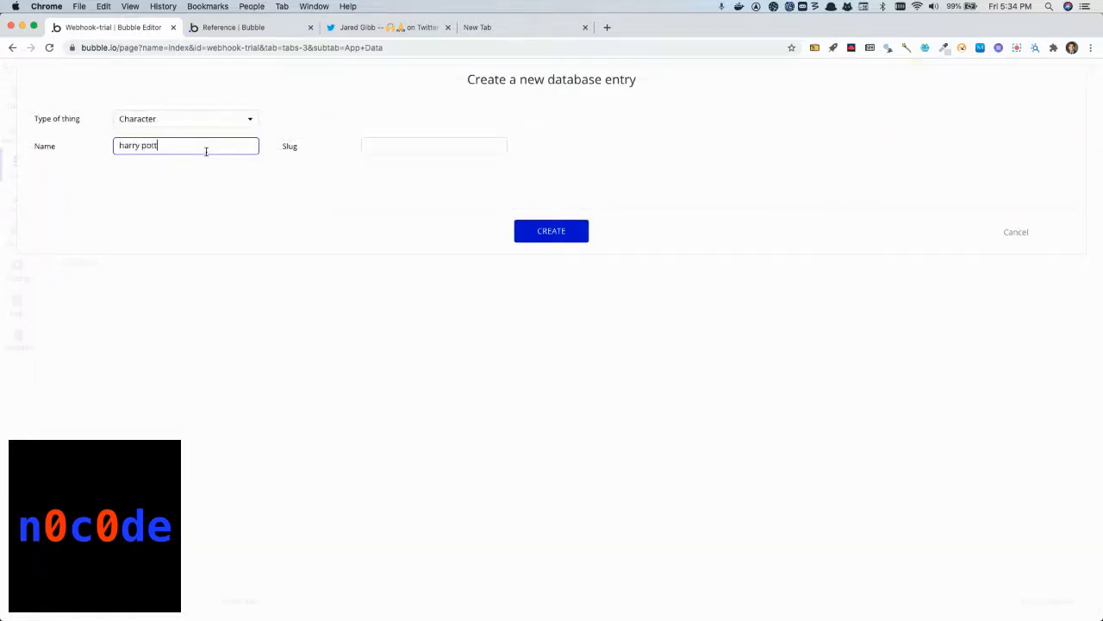
click(551, 231)
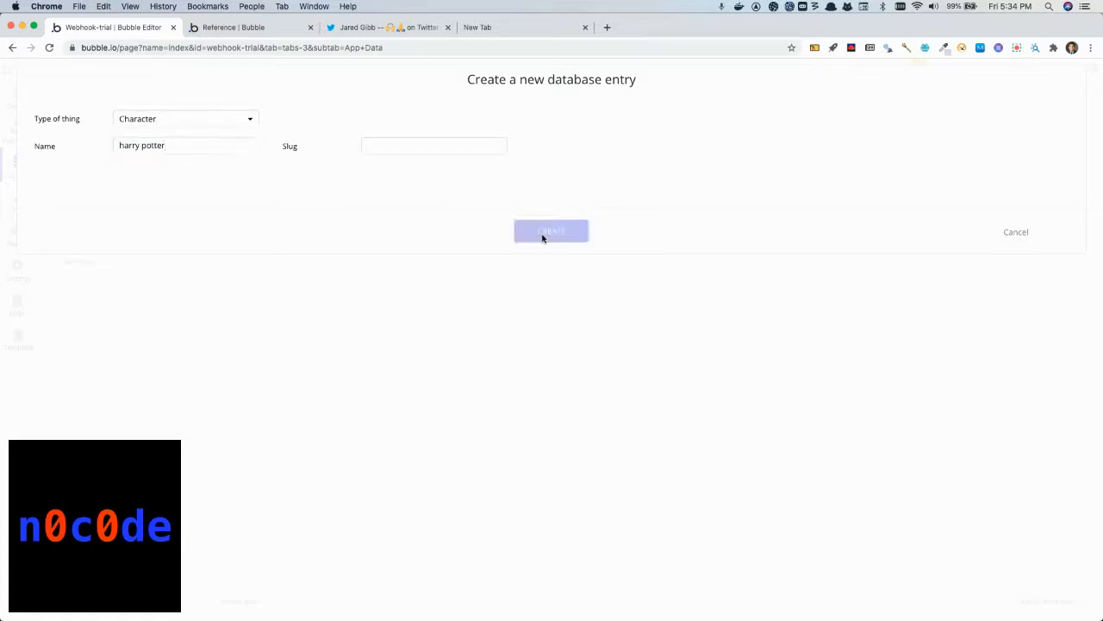
click(551, 231)
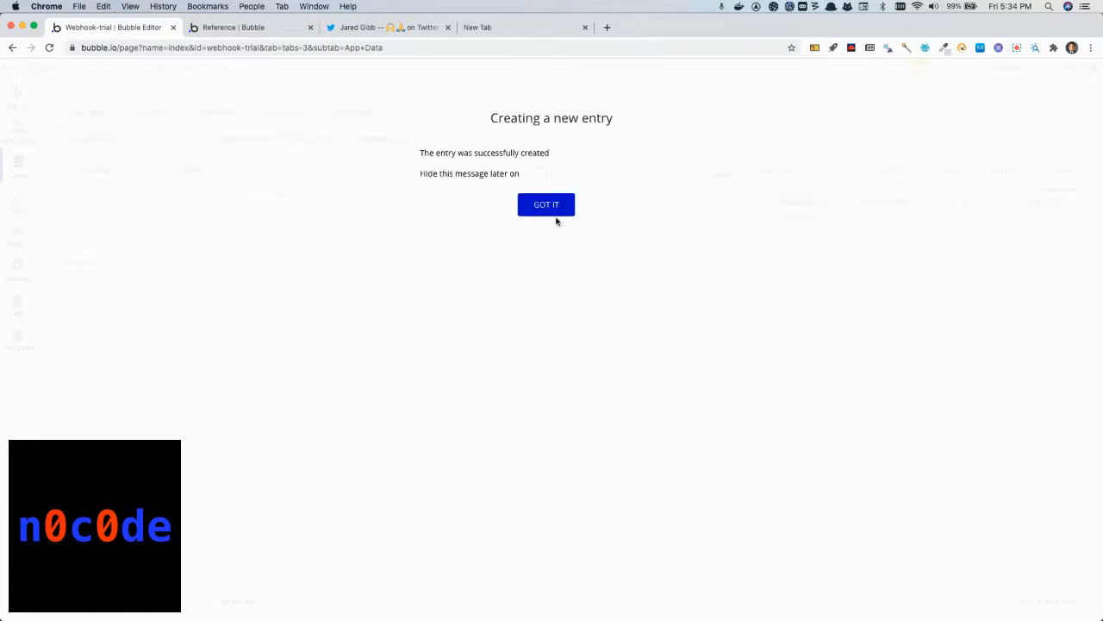
click(546, 204)
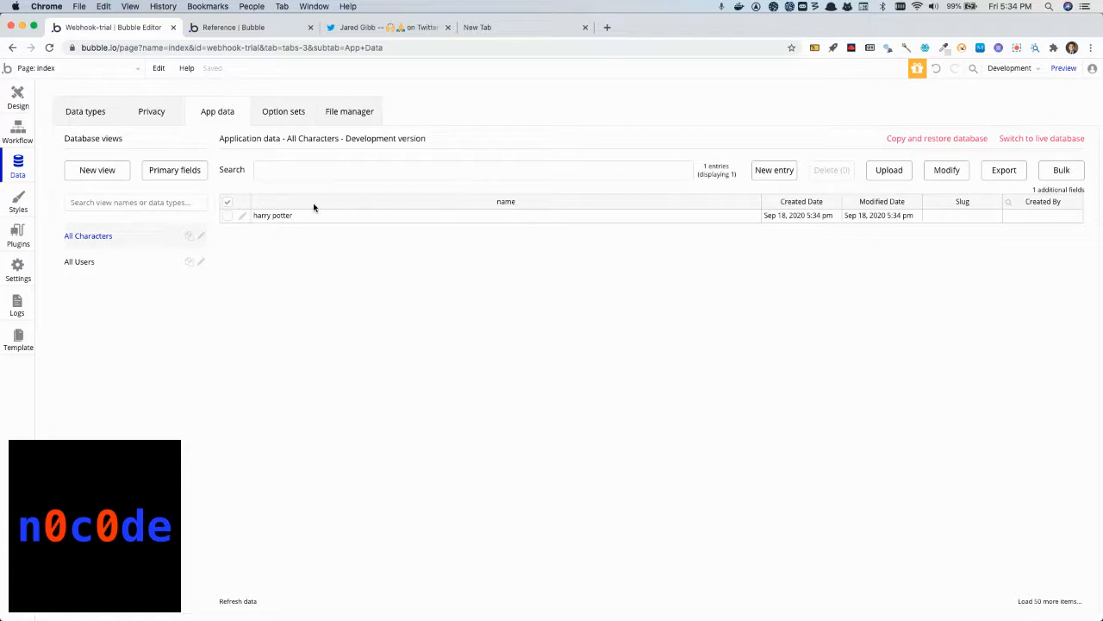
mouse_move(17, 278)
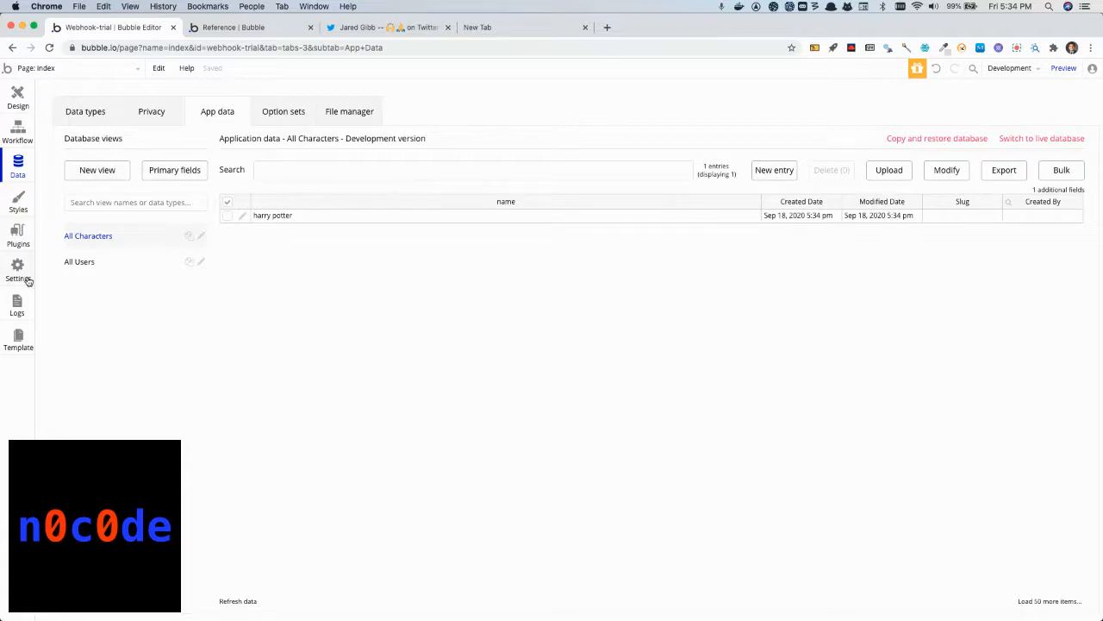
Open Settings > API to confirm the Data API exposes Character with the data-hooks token
click(17, 271)
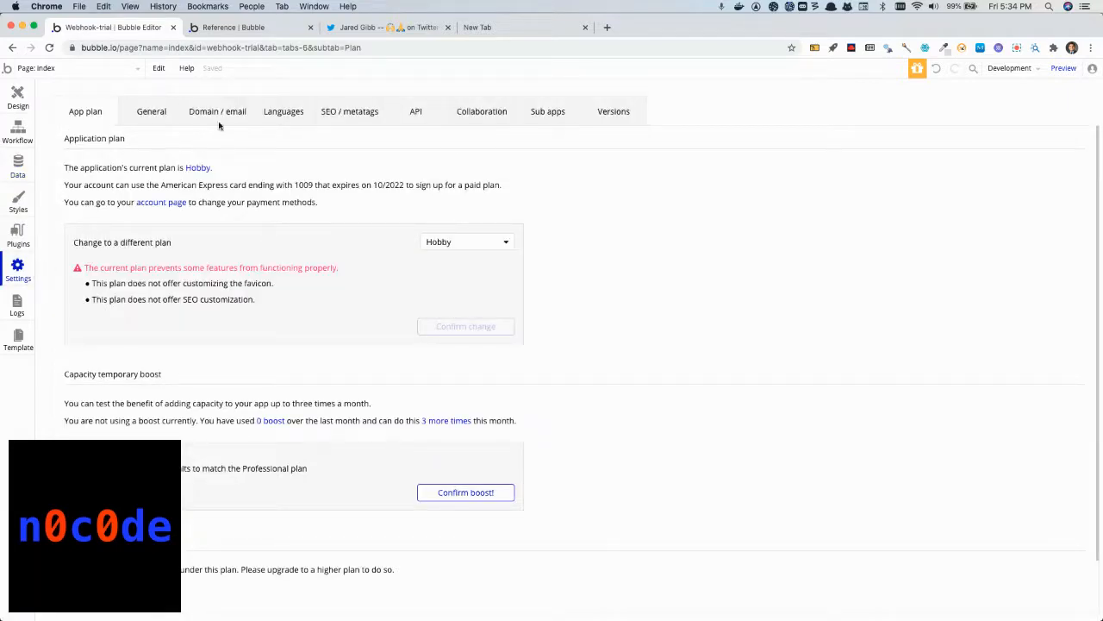
mouse_move(73, 155)
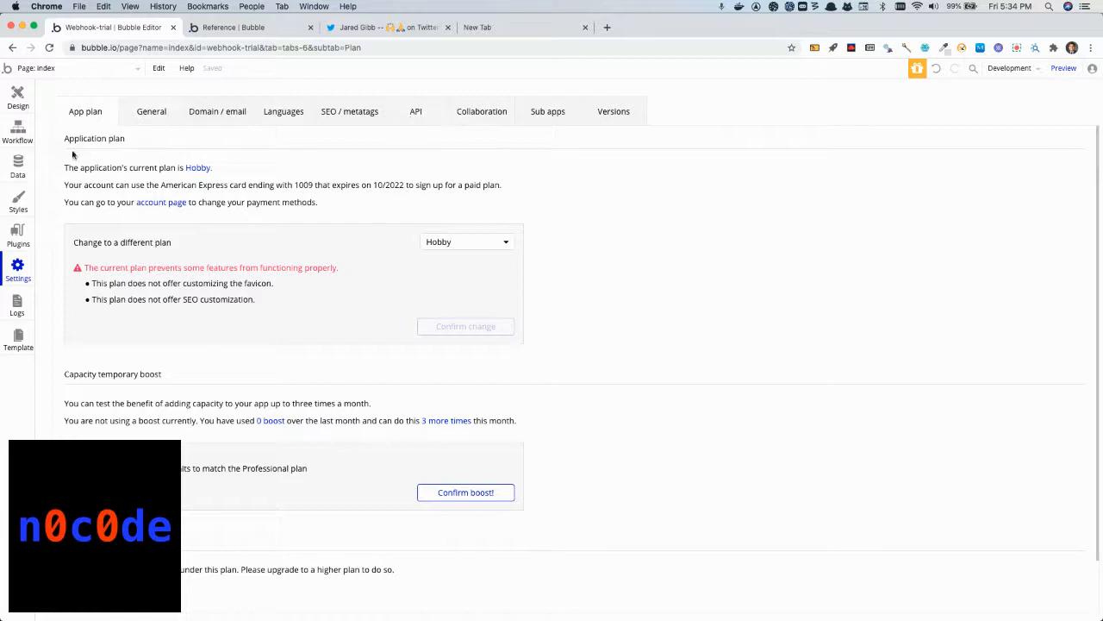
click(416, 111)
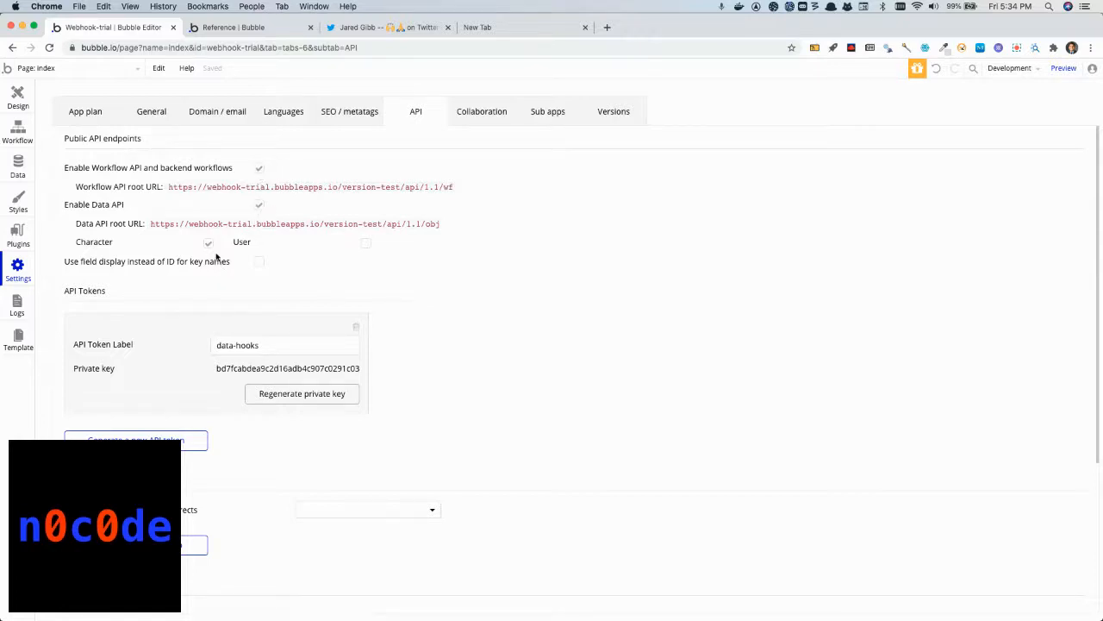
mouse_move(207, 242)
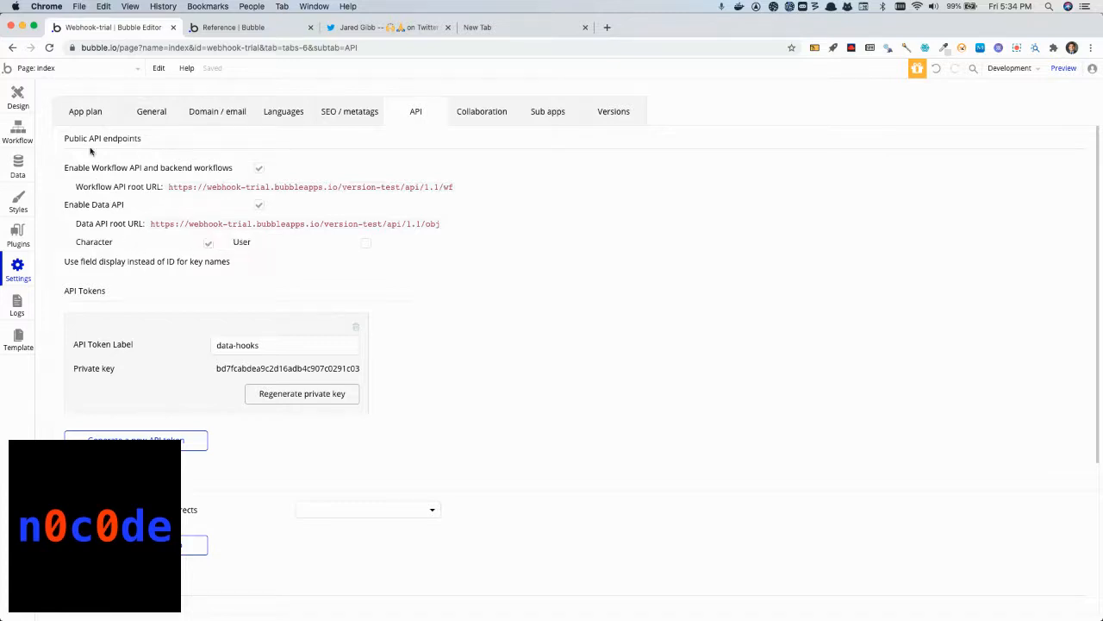
mouse_move(104, 118)
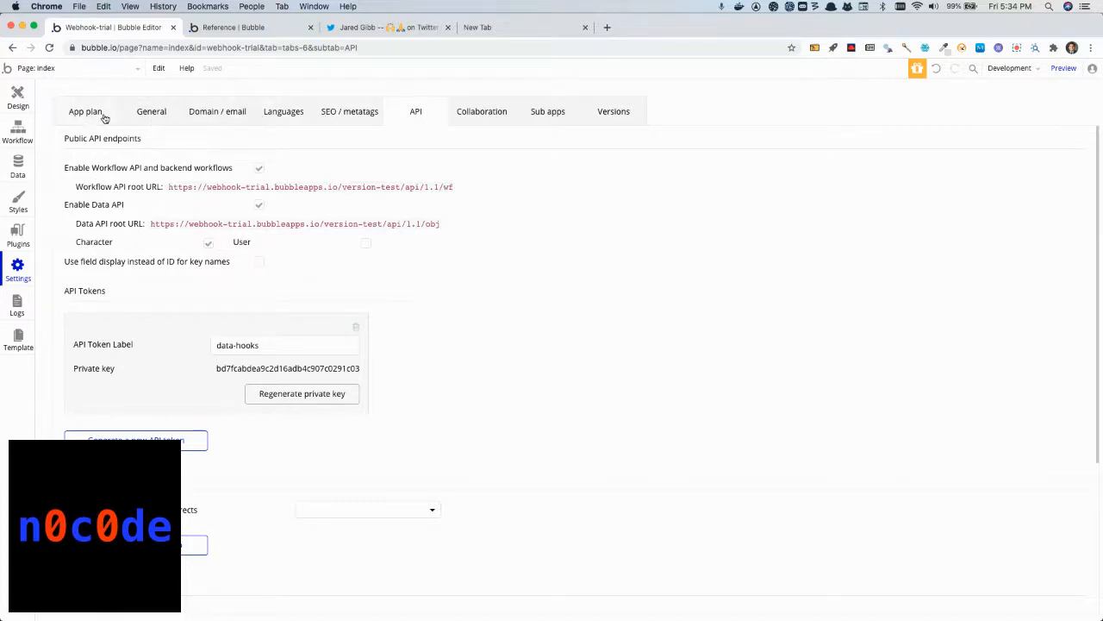
mouse_move(202, 265)
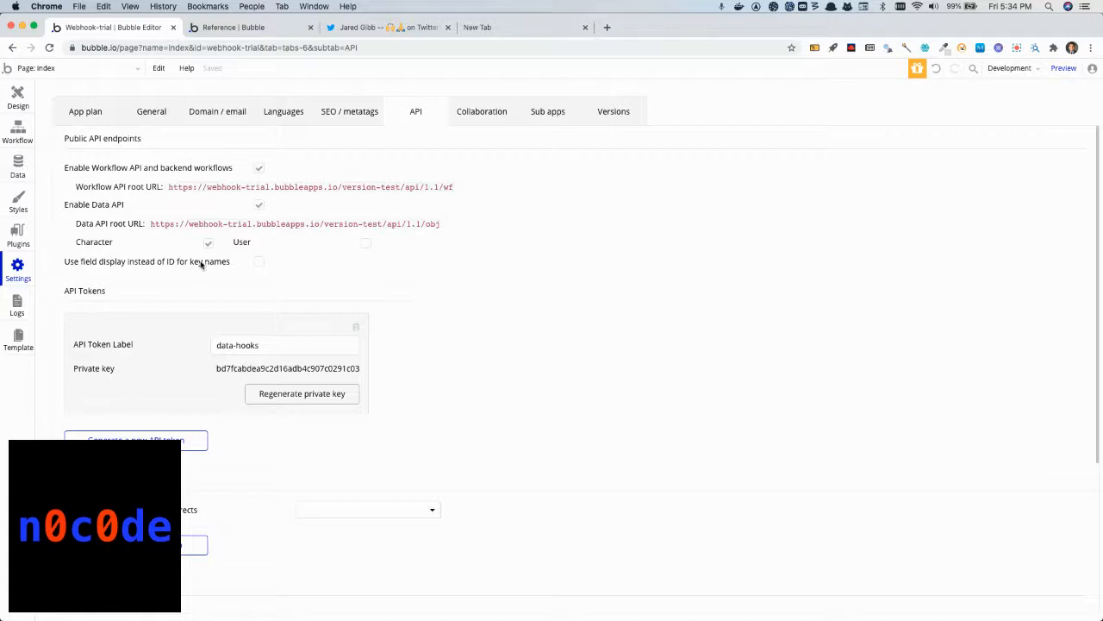
mouse_move(317, 239)
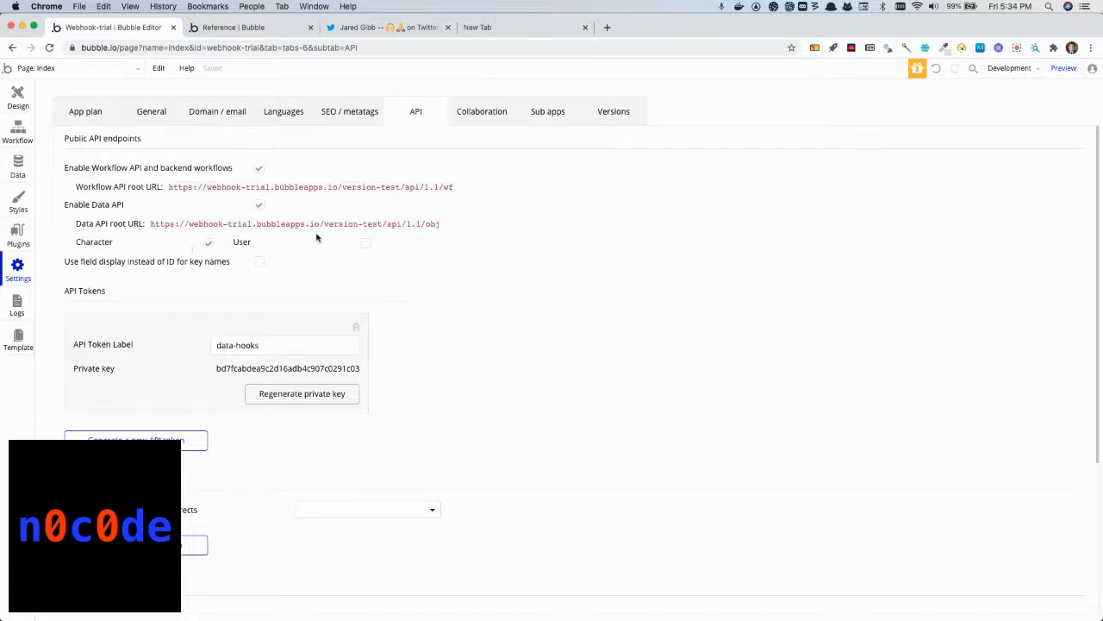
mouse_move(381, 230)
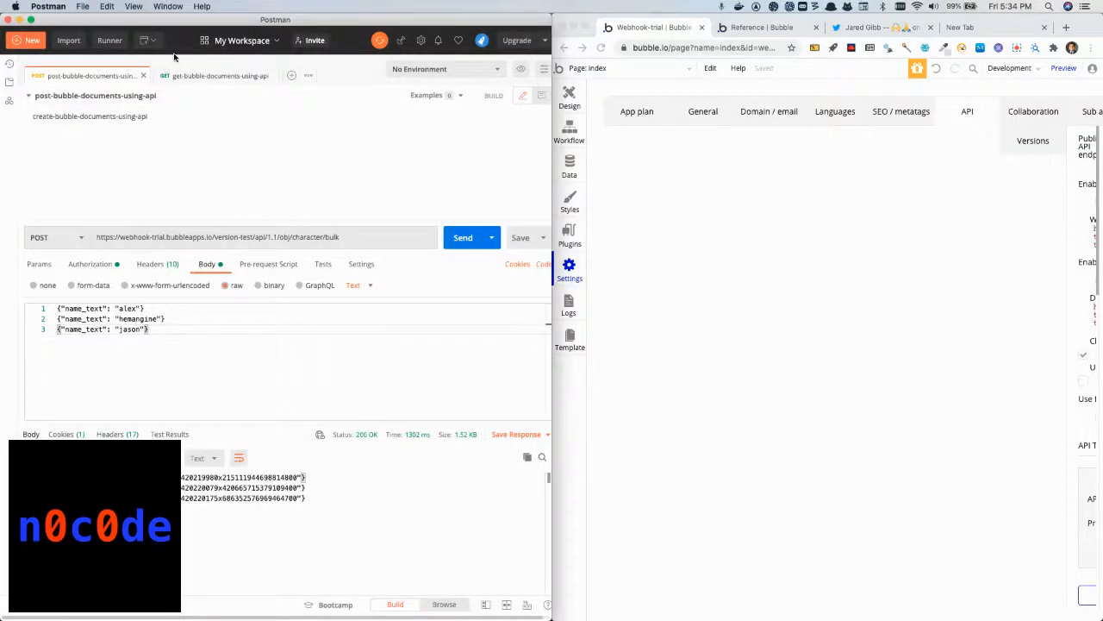
click(215, 76)
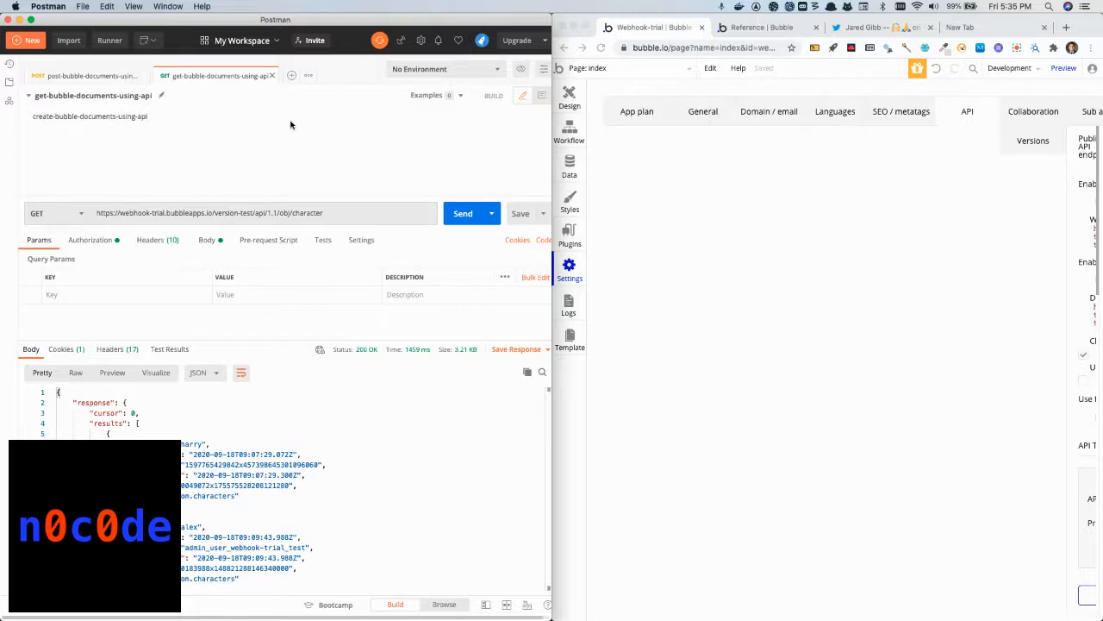
mouse_move(386, 207)
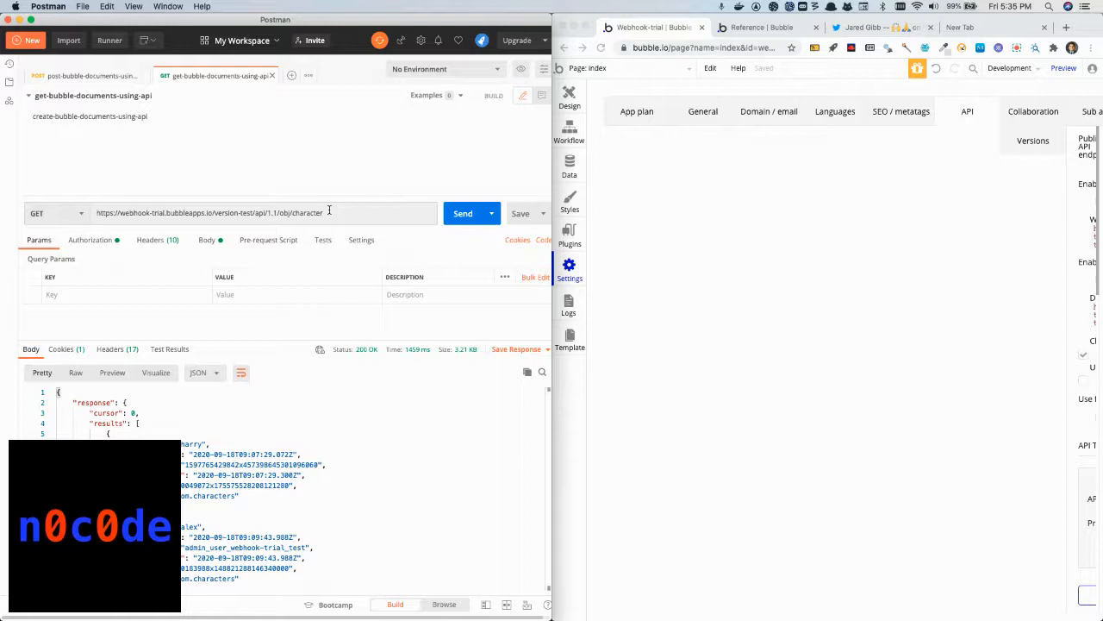
click(759, 27)
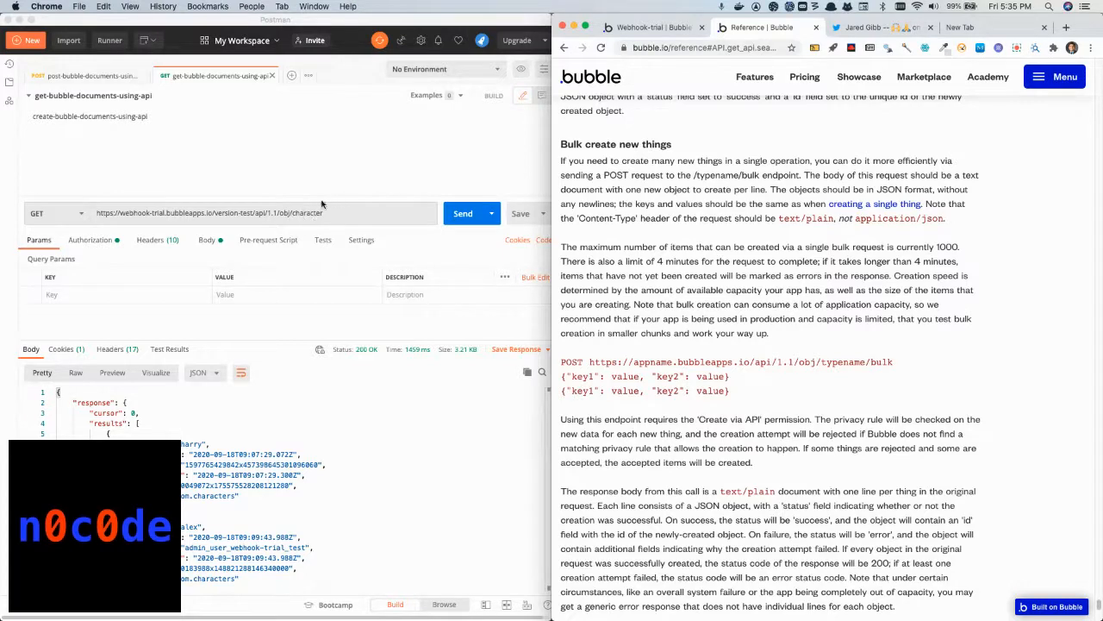
mouse_move(255, 164)
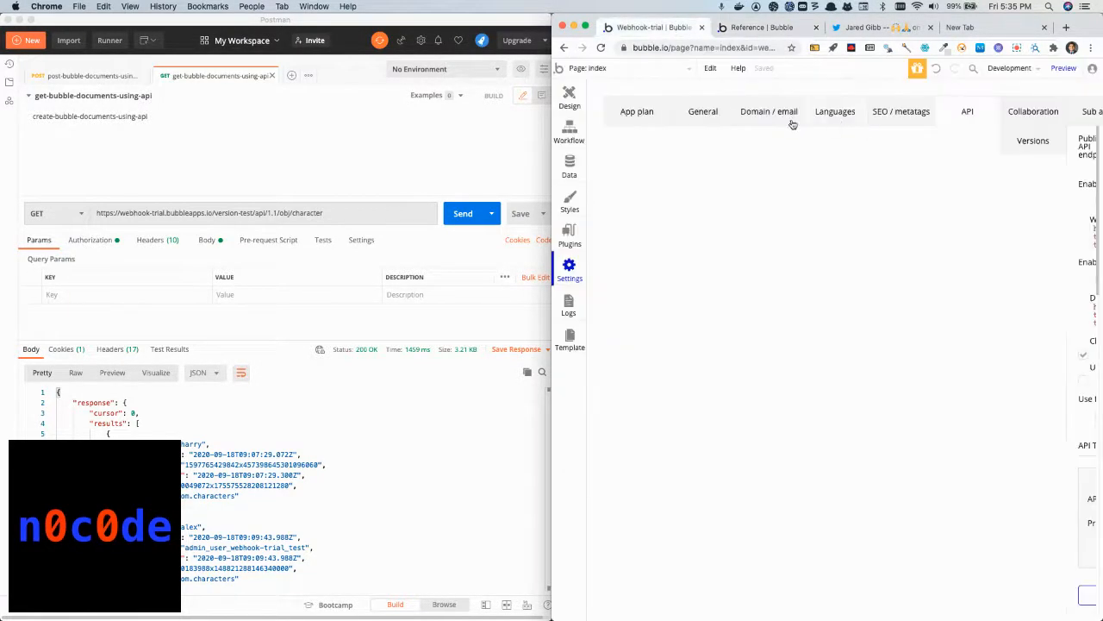
Open Data > App data and list All Characters, showing only harry potter
click(636, 112)
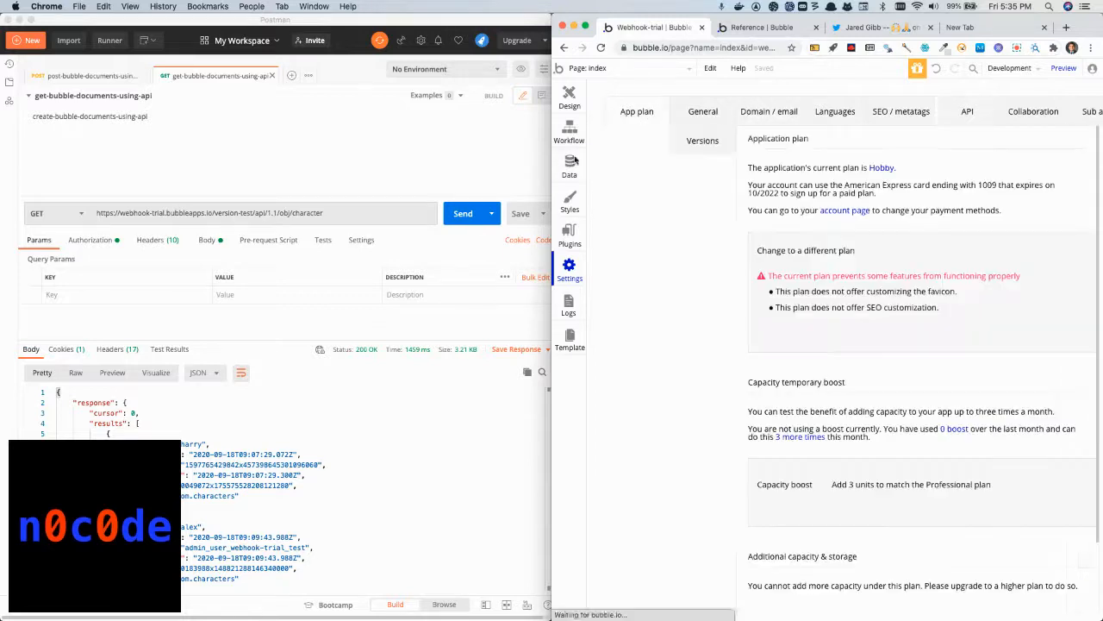
click(570, 164)
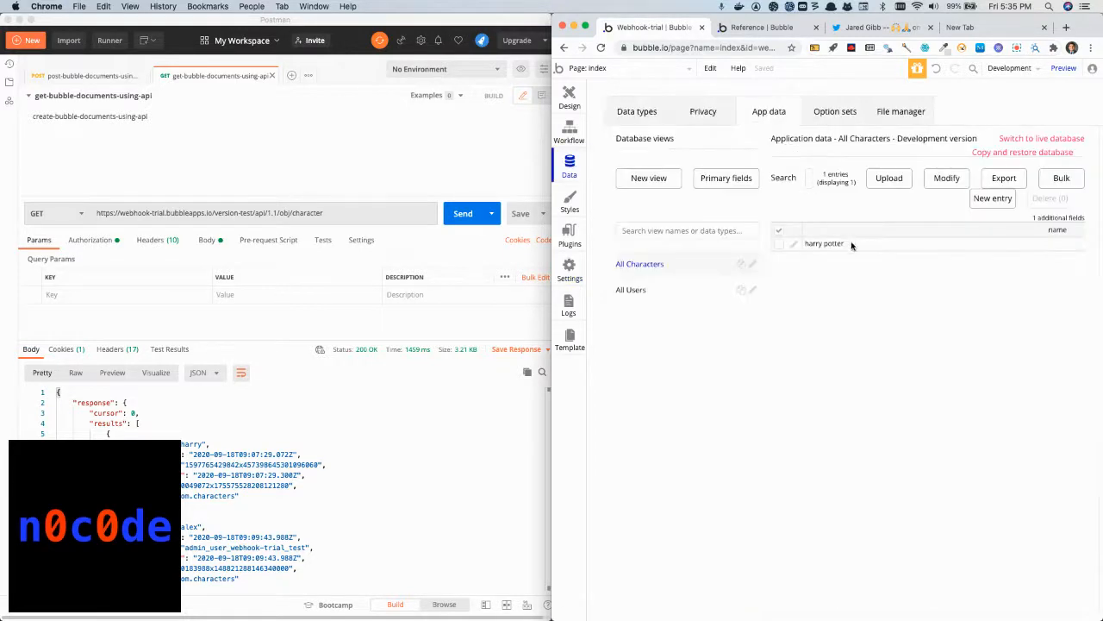
mouse_move(639, 263)
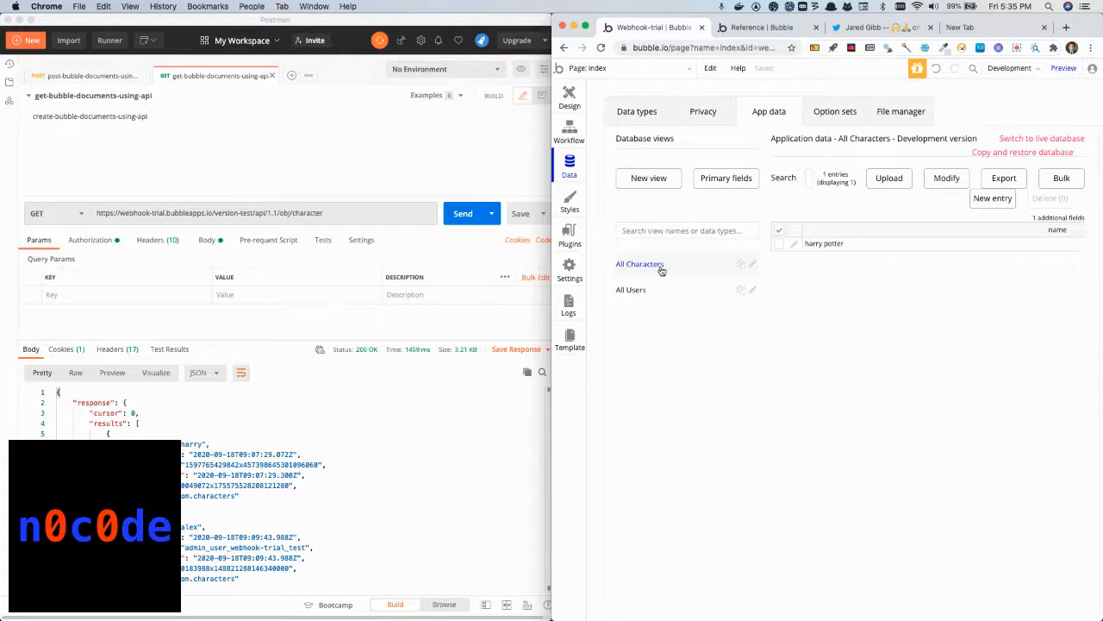
mouse_move(685, 273)
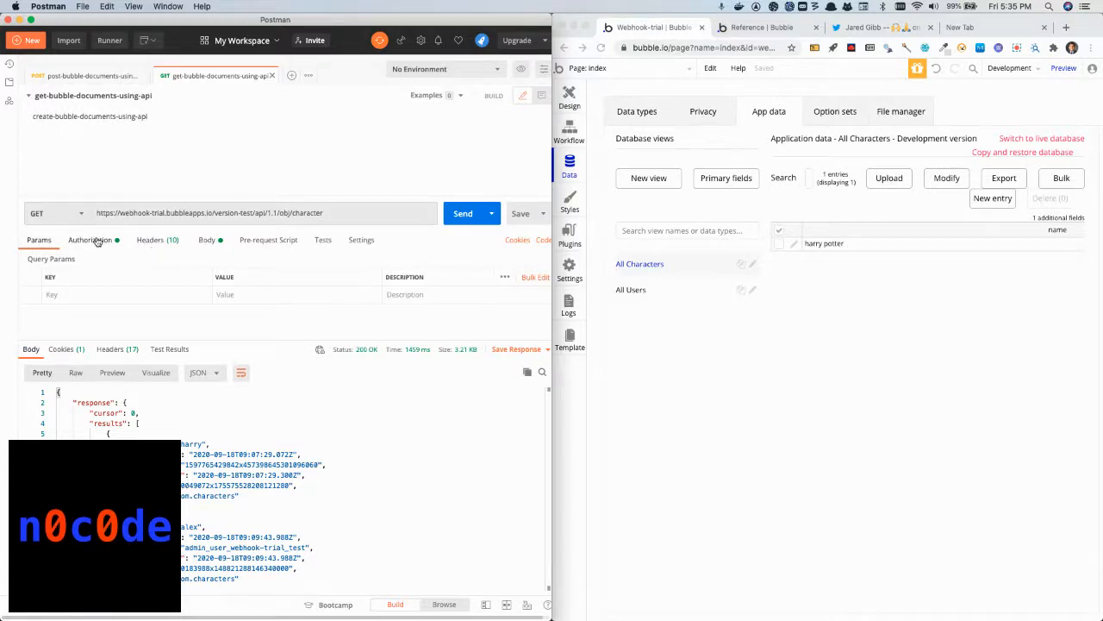
Check the Bearer Token authorization and resend the GET Character request
click(90, 240)
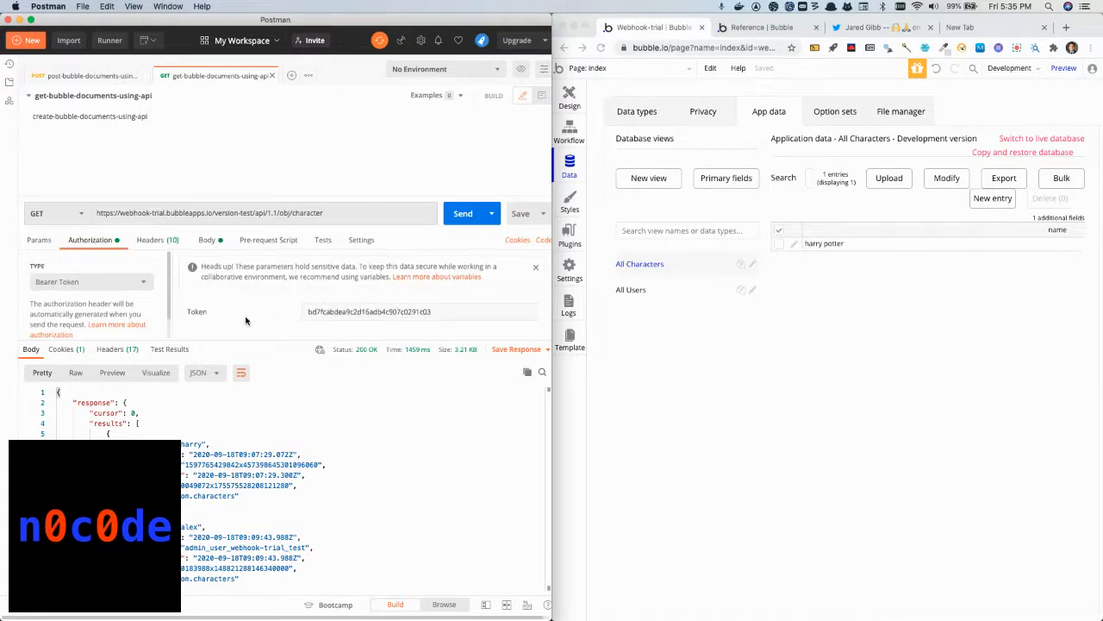
mouse_move(455, 326)
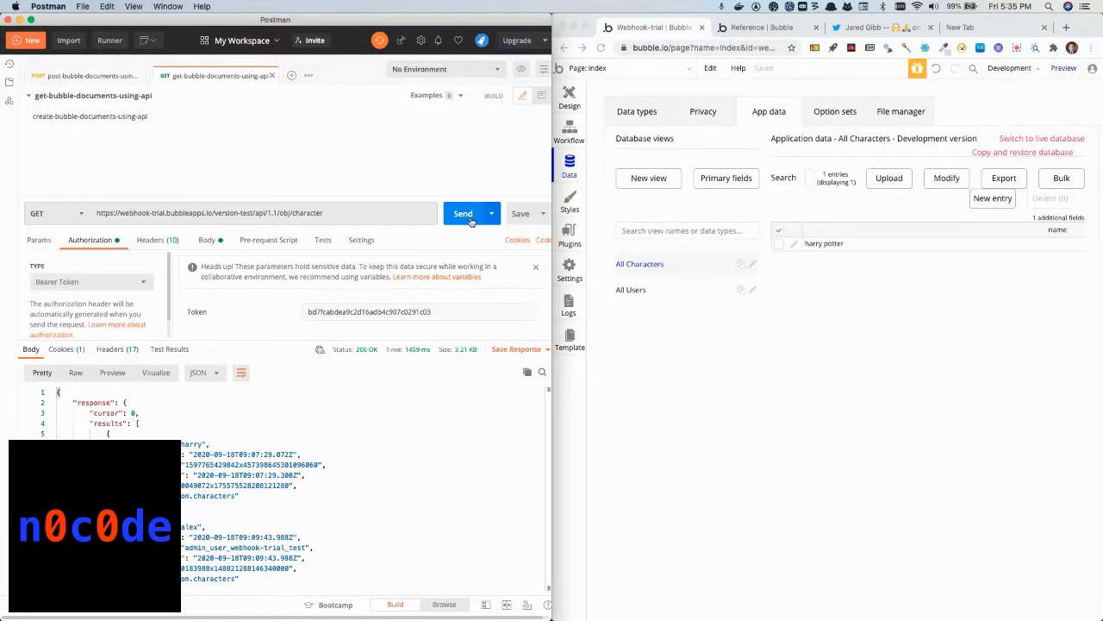
click(463, 213)
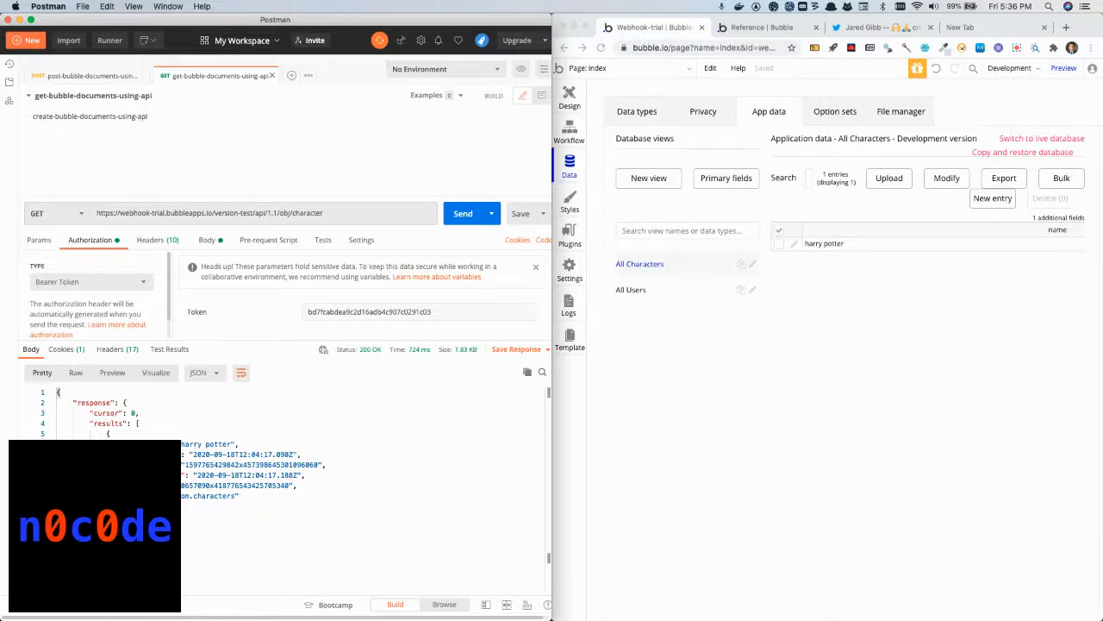
mouse_move(285, 445)
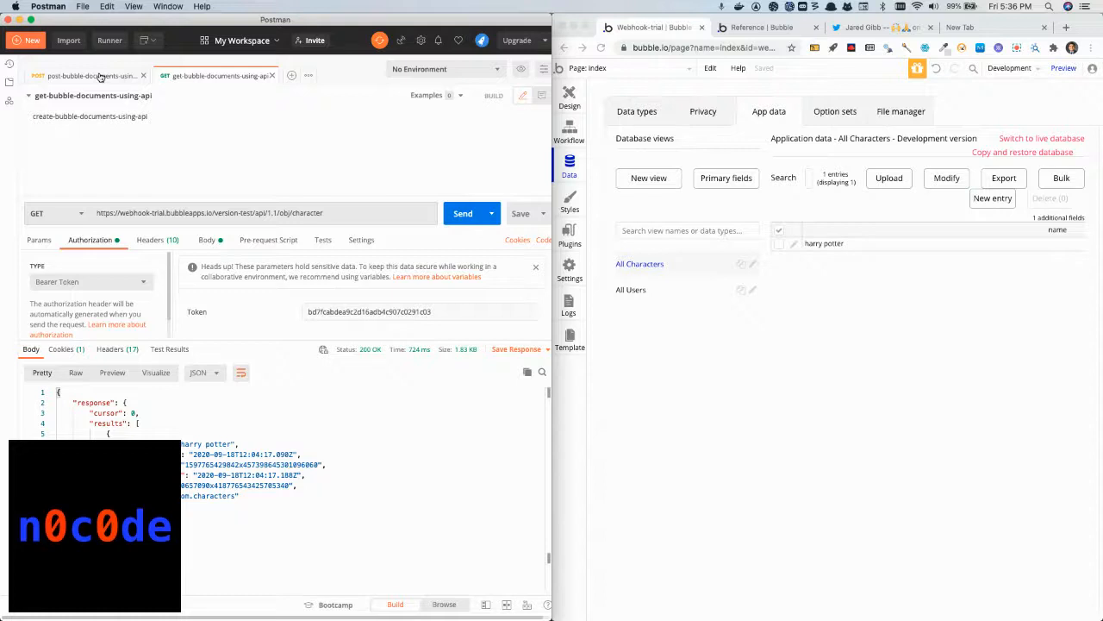
Open the bulk POST request tab, then the Bubble bulk-create reference page
click(92, 76)
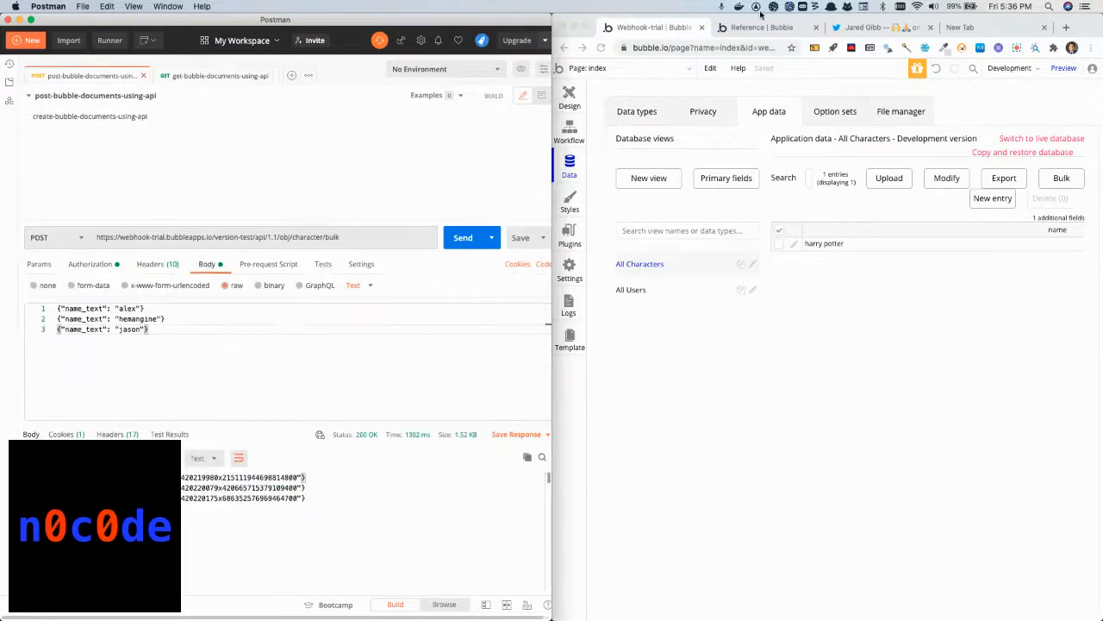
click(763, 27)
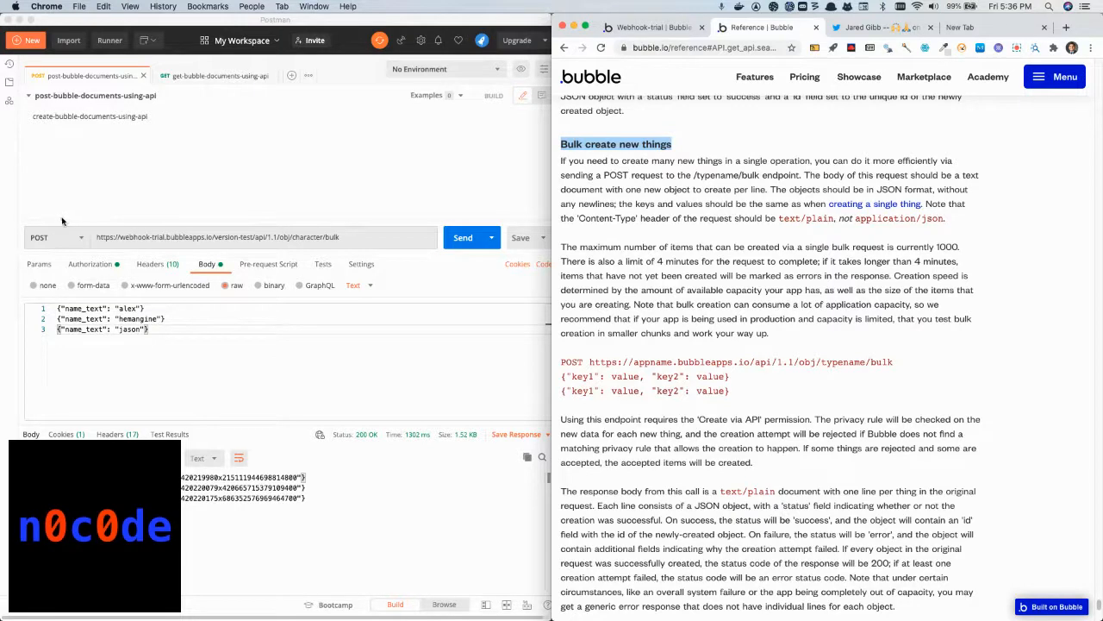
mouse_move(293, 244)
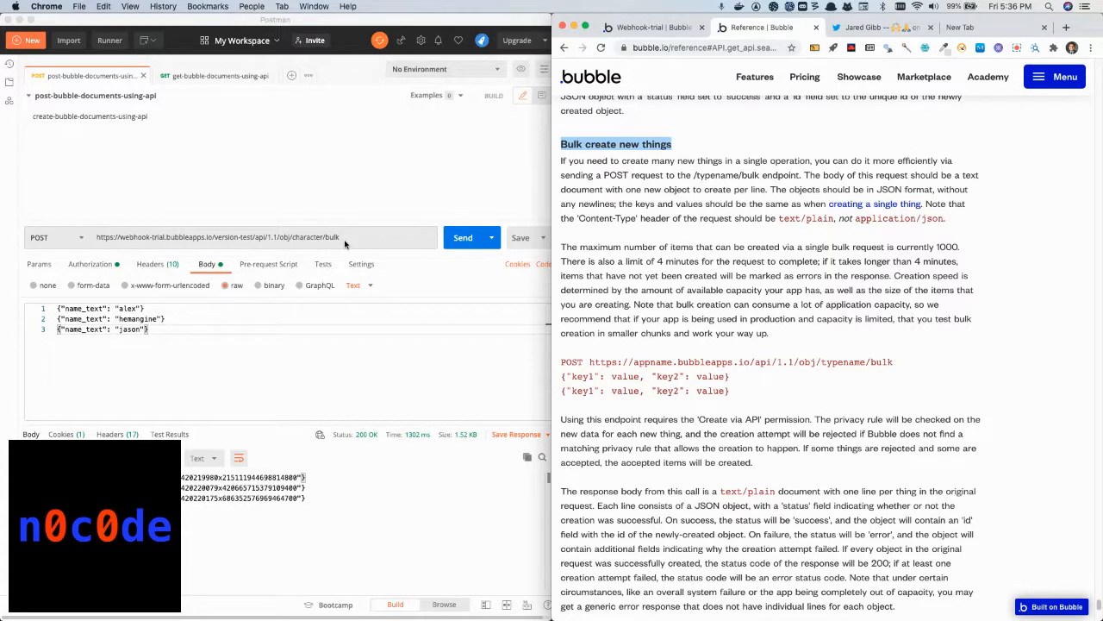
mouse_move(170, 342)
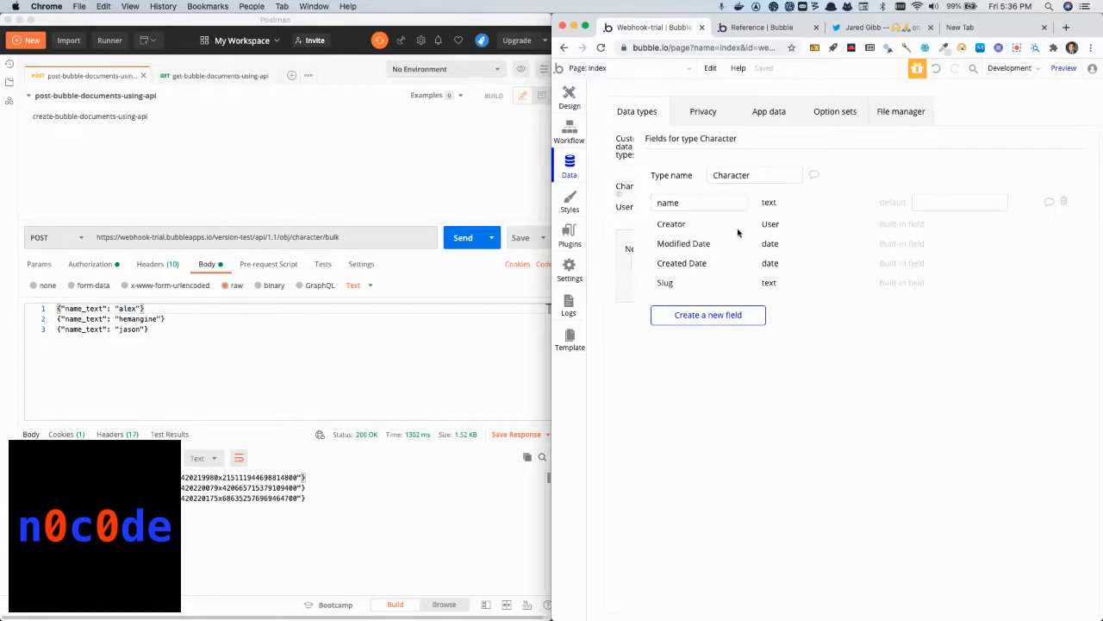
mouse_move(714, 210)
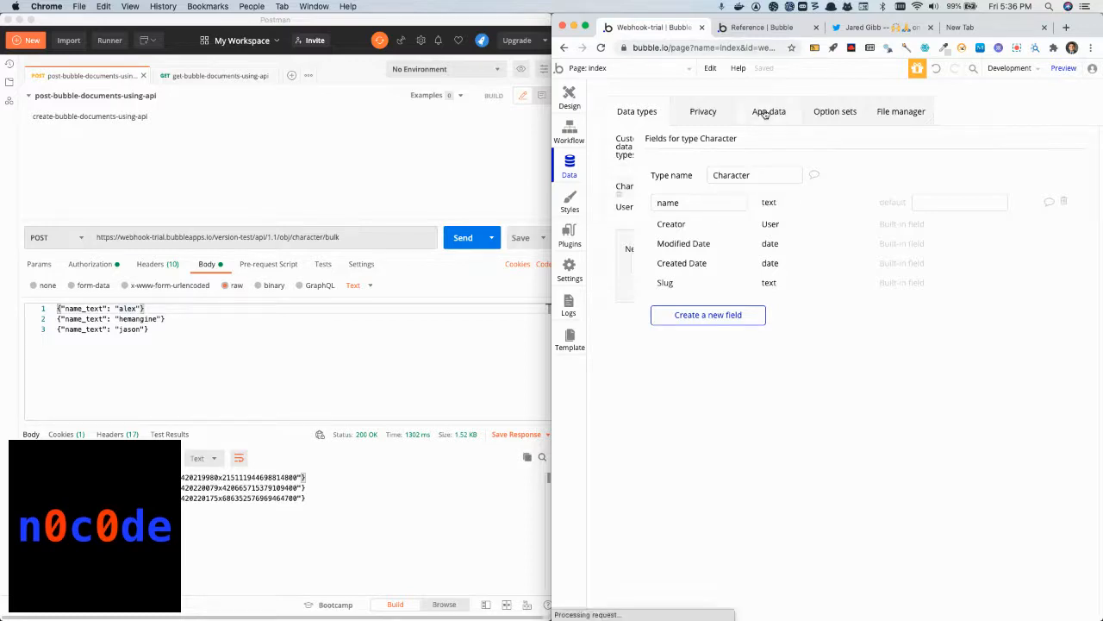
Switch from Character fields to App data, listing only harry potter
click(768, 112)
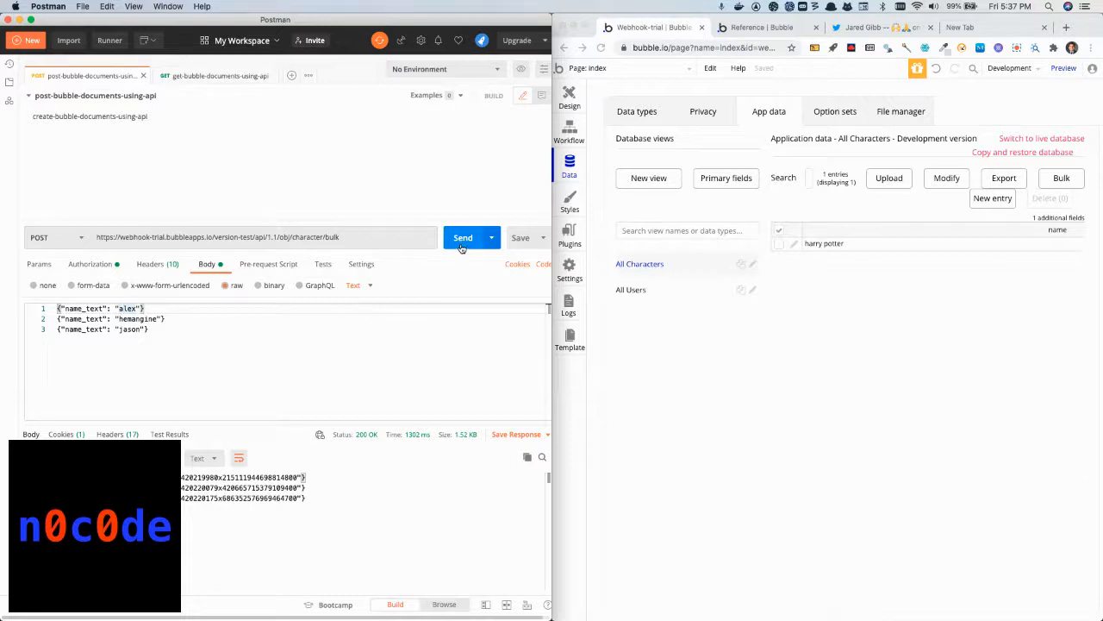
Send the POST /obj/character/bulk request adding alex, hemangine and jason
click(463, 237)
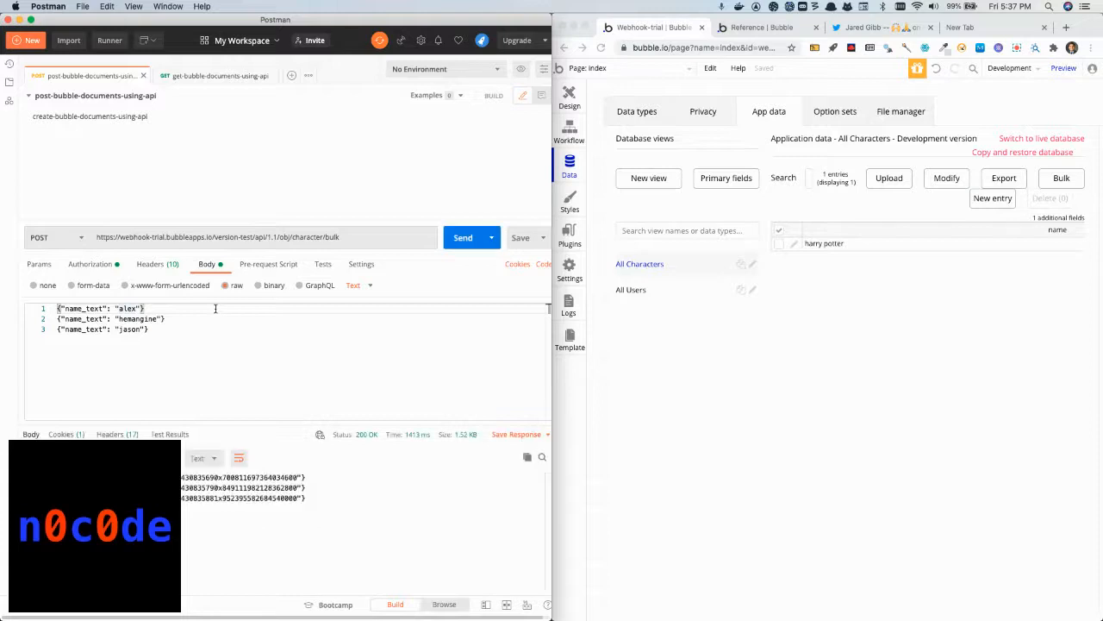
click(463, 237)
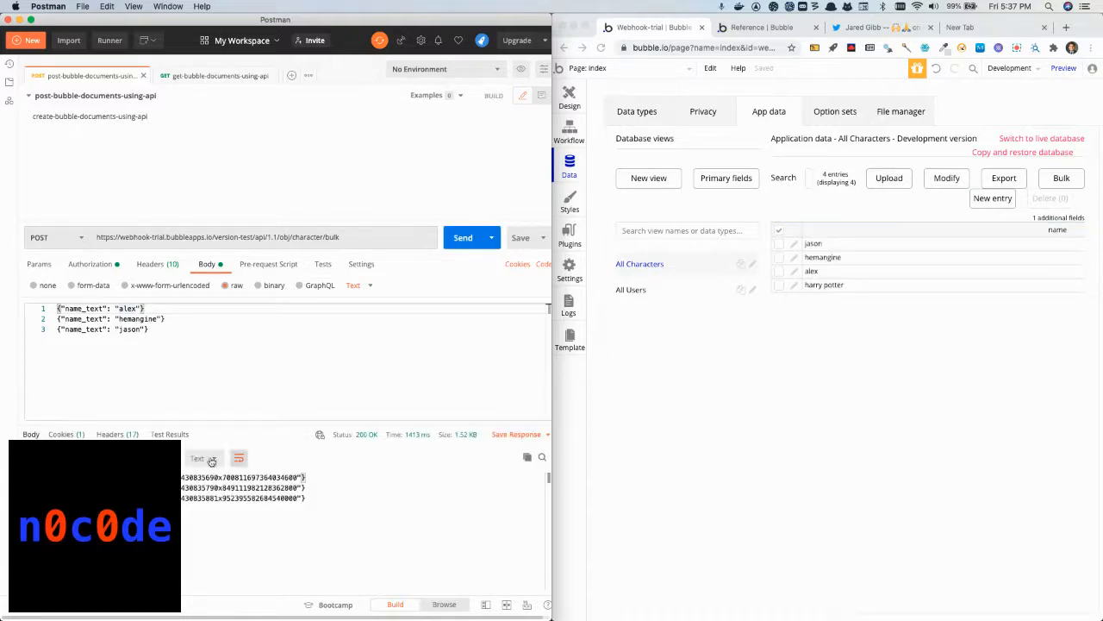
mouse_move(825, 370)
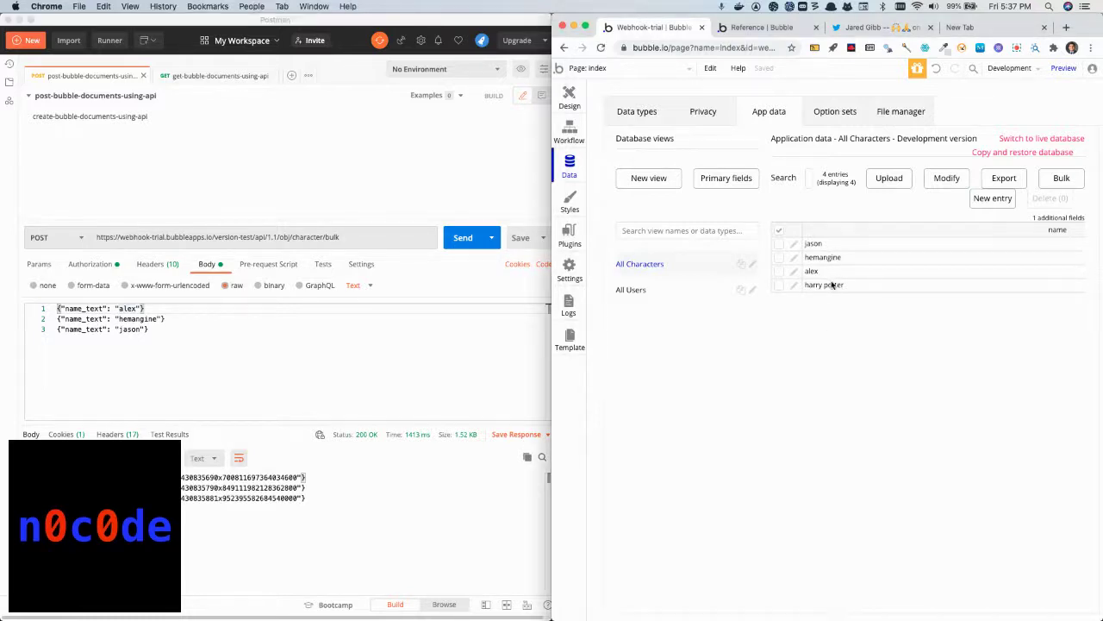
mouse_move(845, 279)
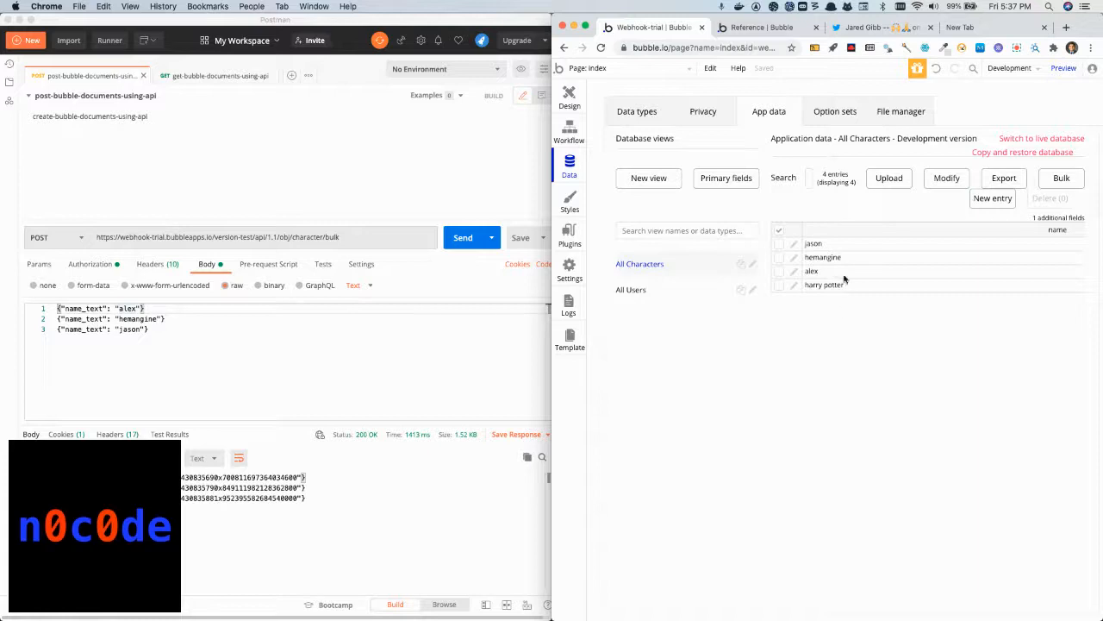
mouse_move(883, 301)
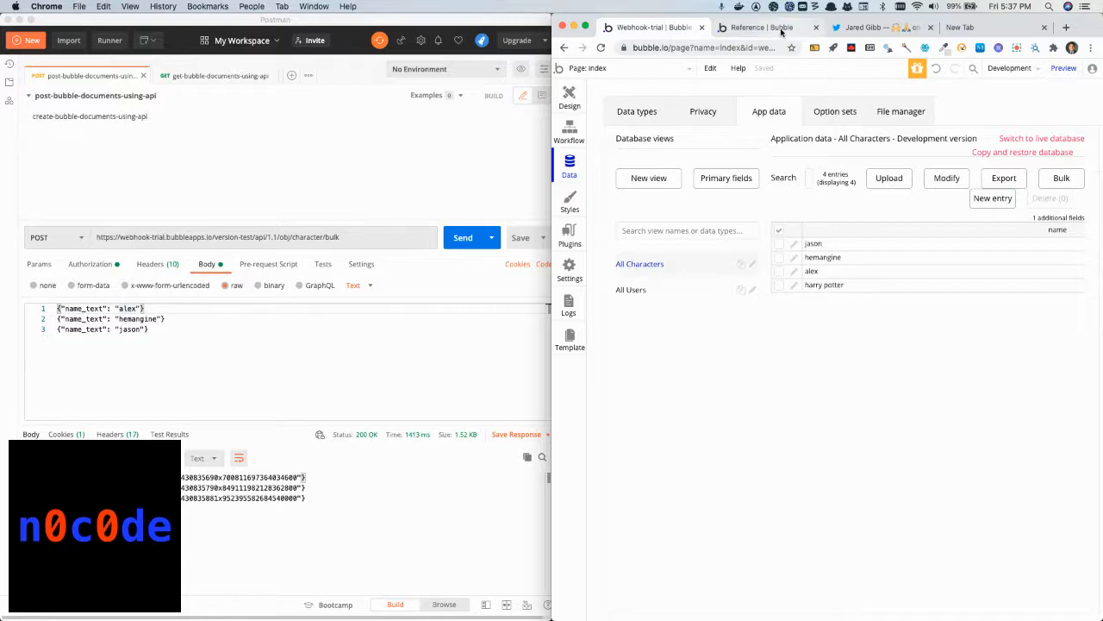
click(763, 26)
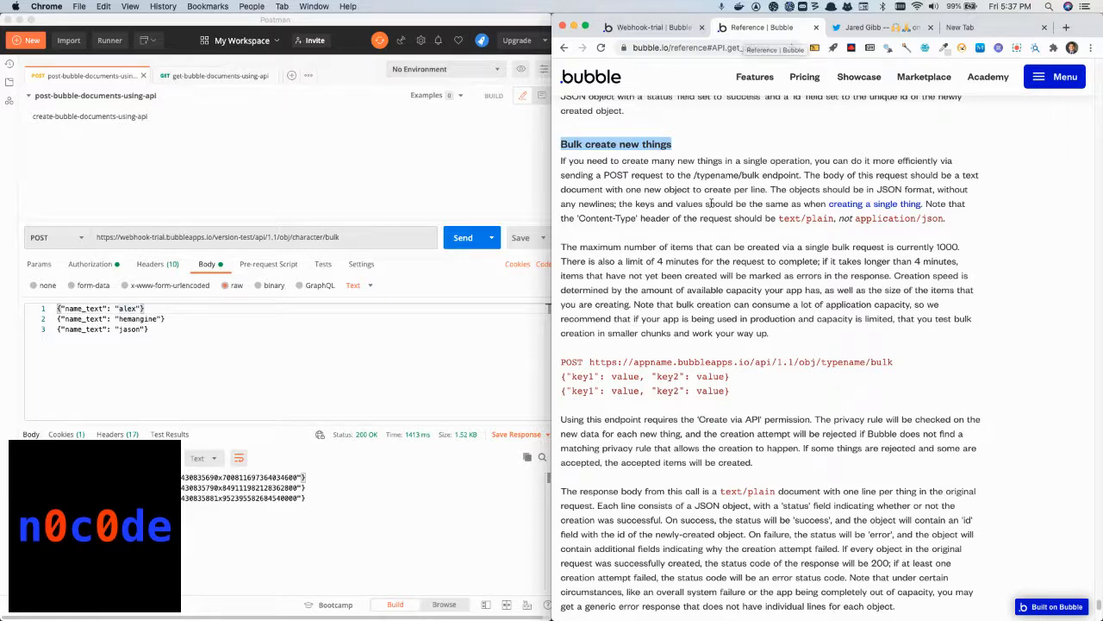
click(653, 26)
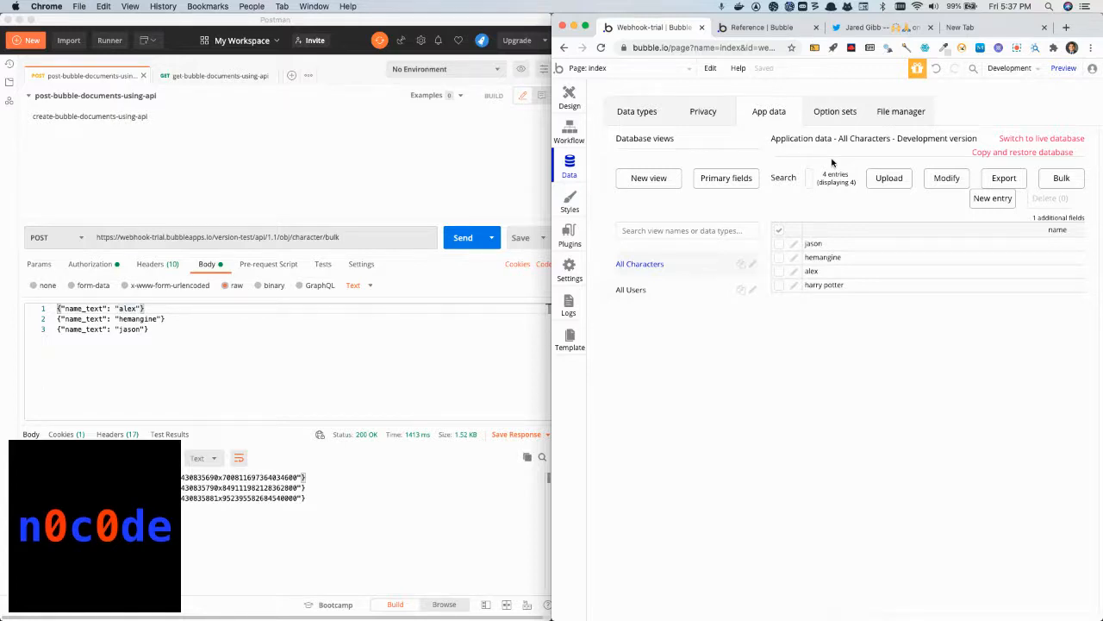
mouse_move(476, 212)
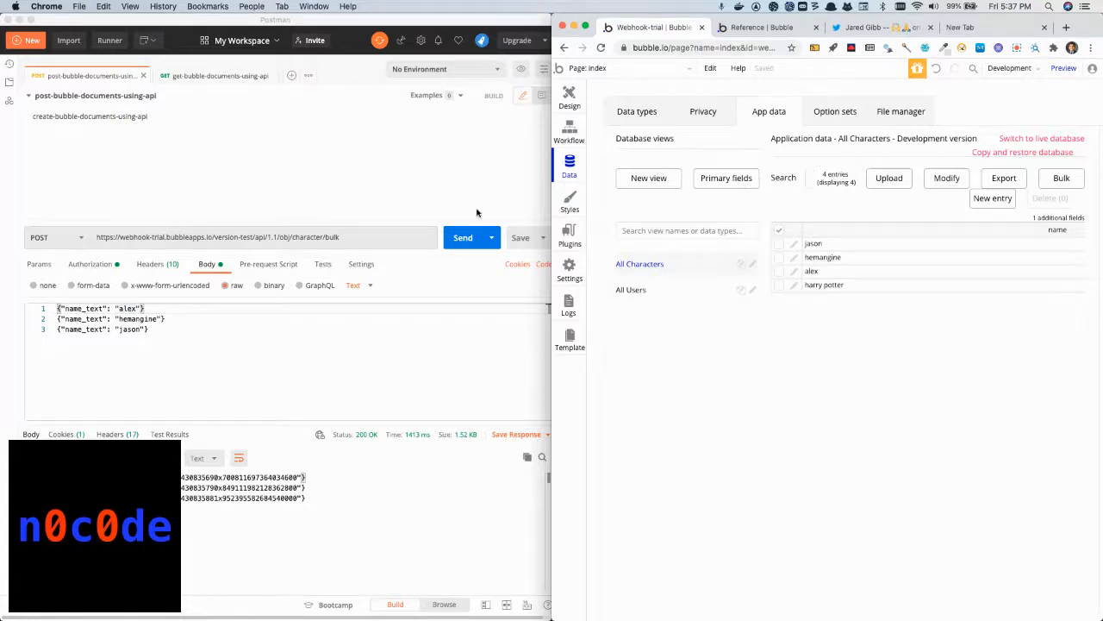
mouse_move(455, 213)
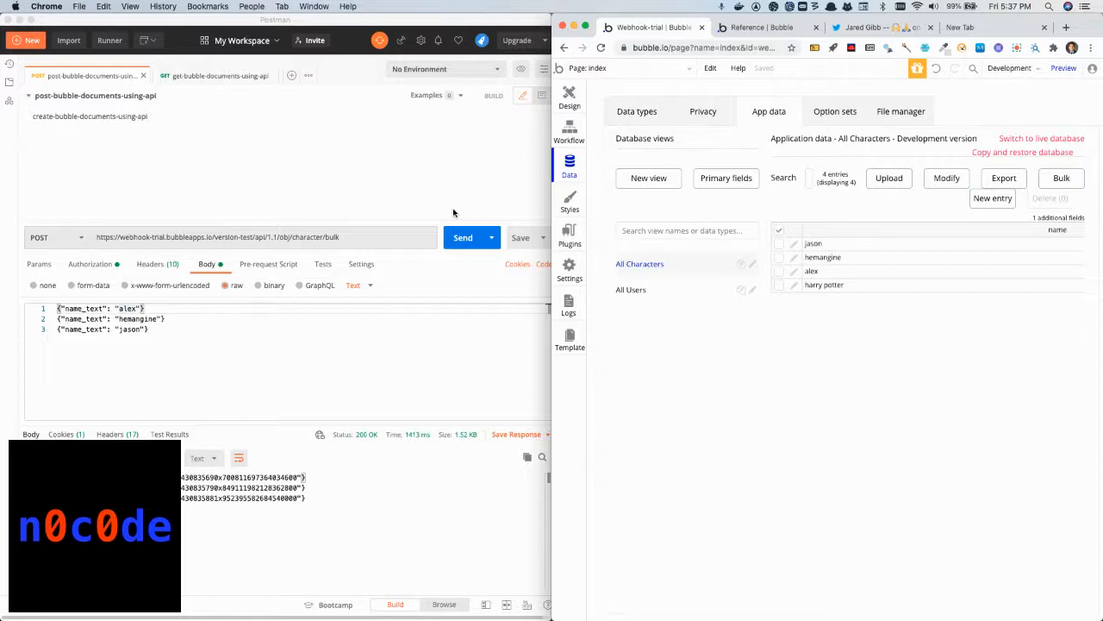